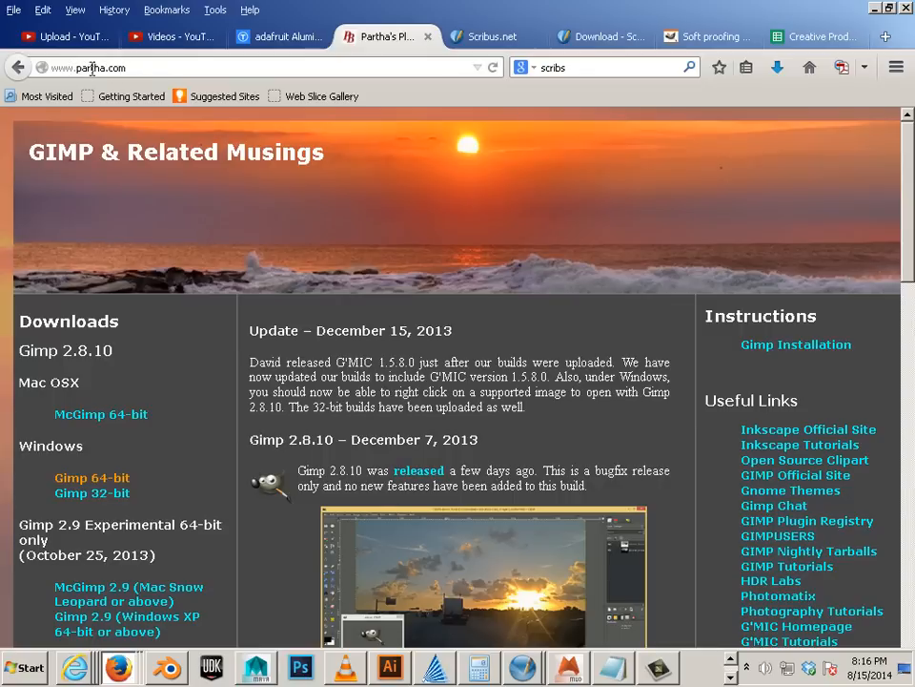
pyautogui.moveTo(188, 270)
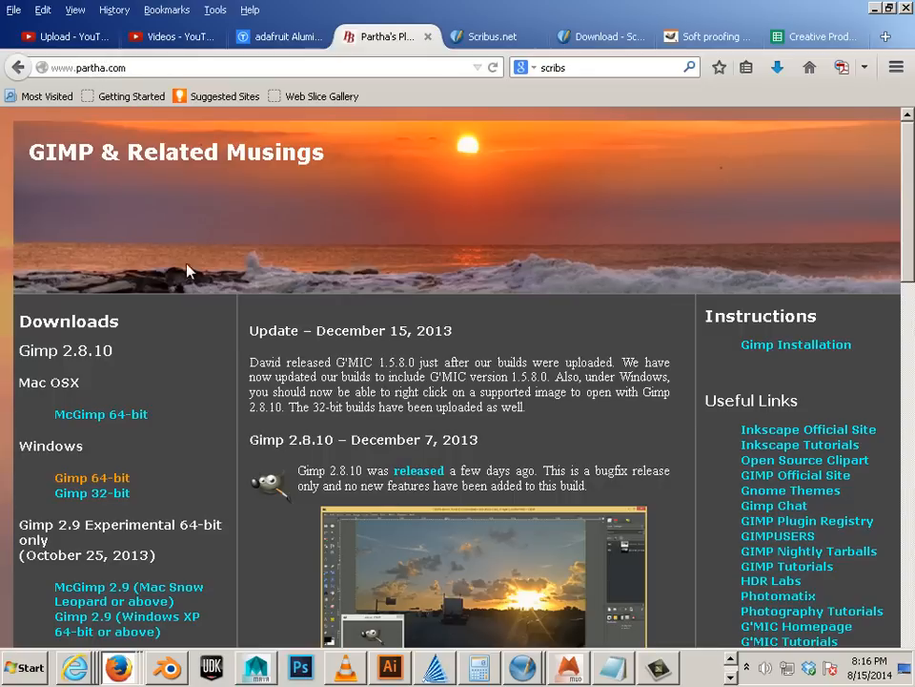
pyautogui.moveTo(127, 381)
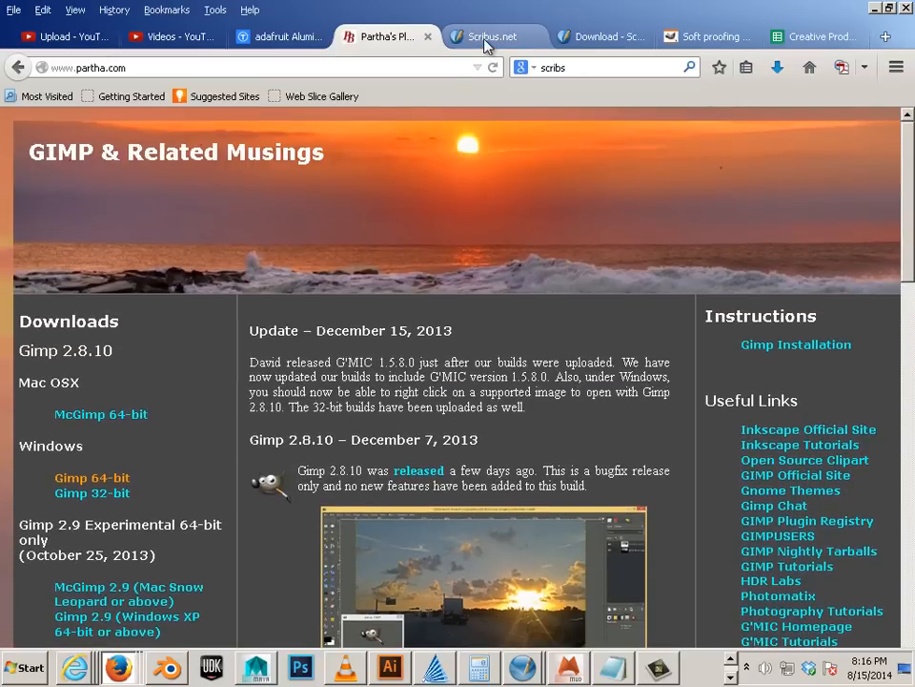
# From the Scribus.net tab, search Google for 'adobe cmyk profile'.
pyautogui.click(493, 36)
pyautogui.write('adonb')
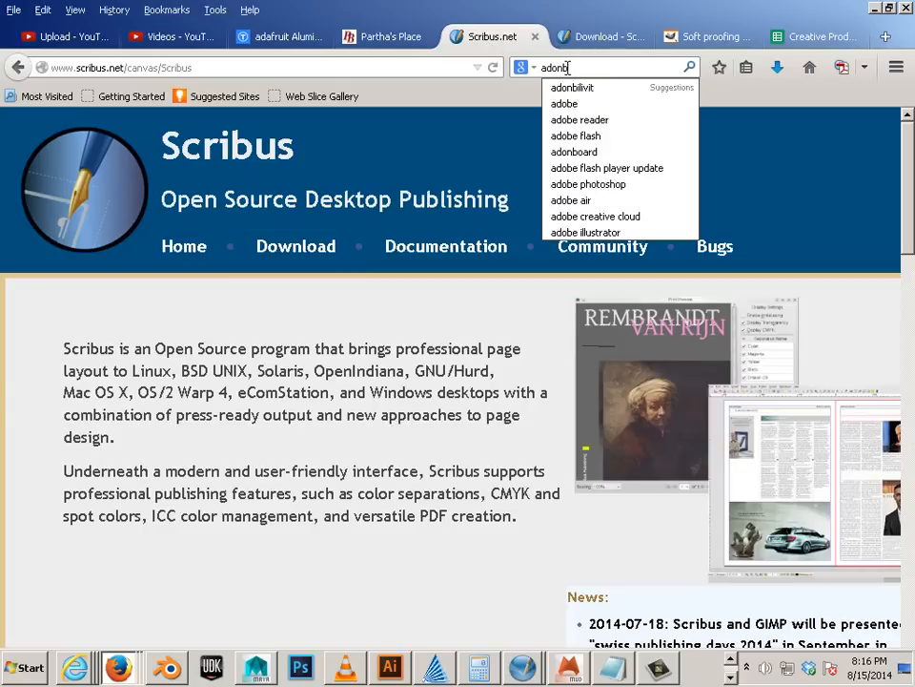
pyautogui.write('adobe')
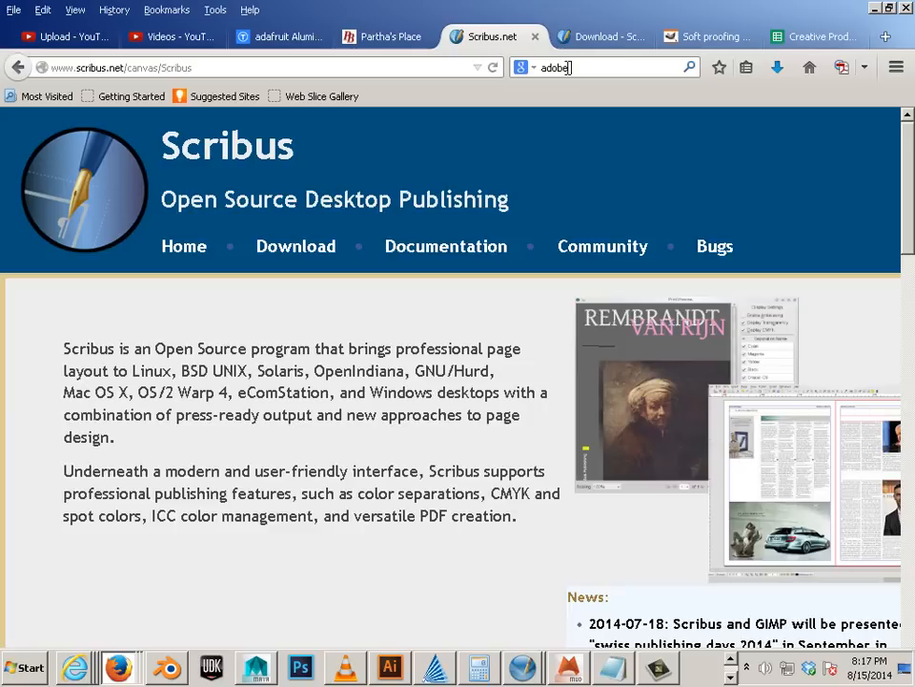
pyautogui.write('cm')
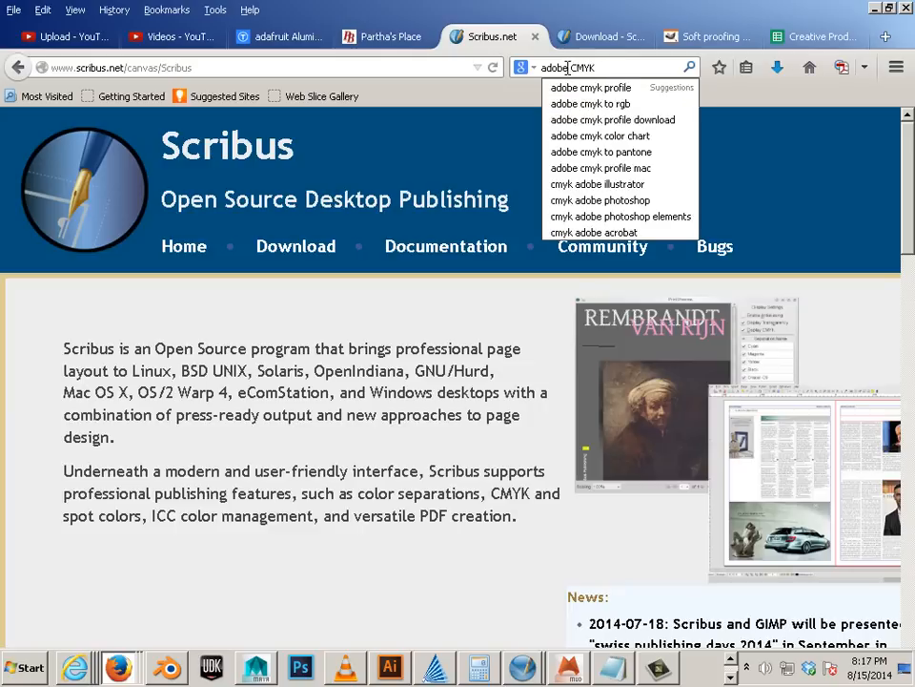
pyautogui.click(590, 87)
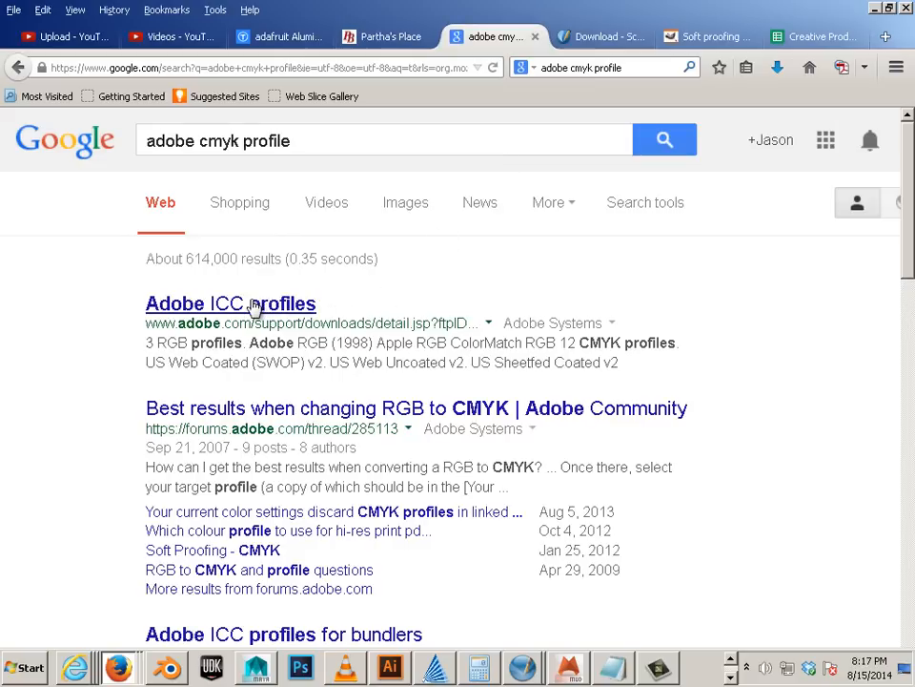
pyautogui.moveTo(243, 310)
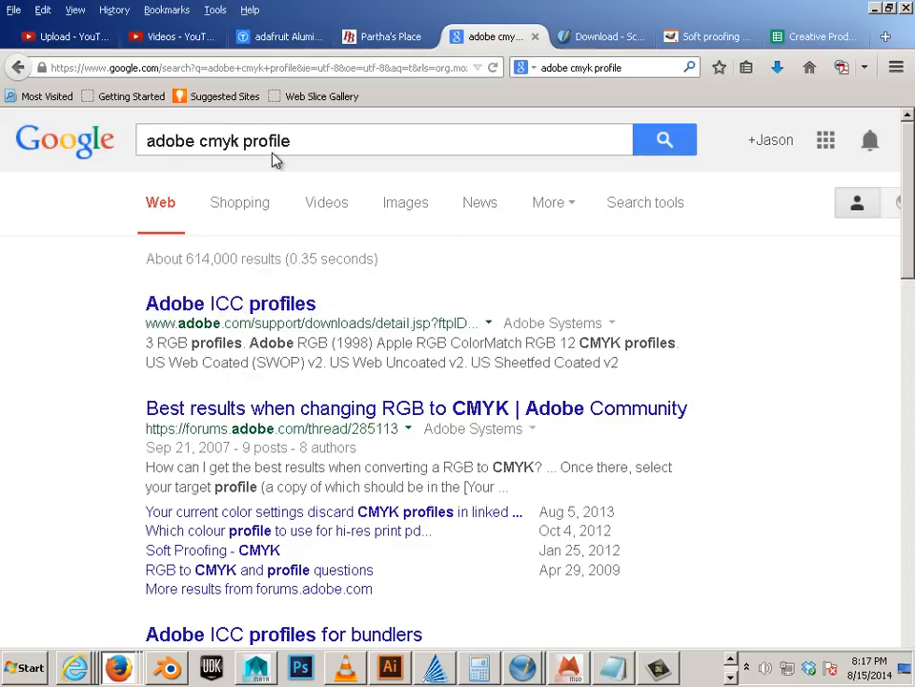
# Download the Adobe ICC profiles archive for Windows from Adobe's Downloads page.
pyautogui.click(230, 302)
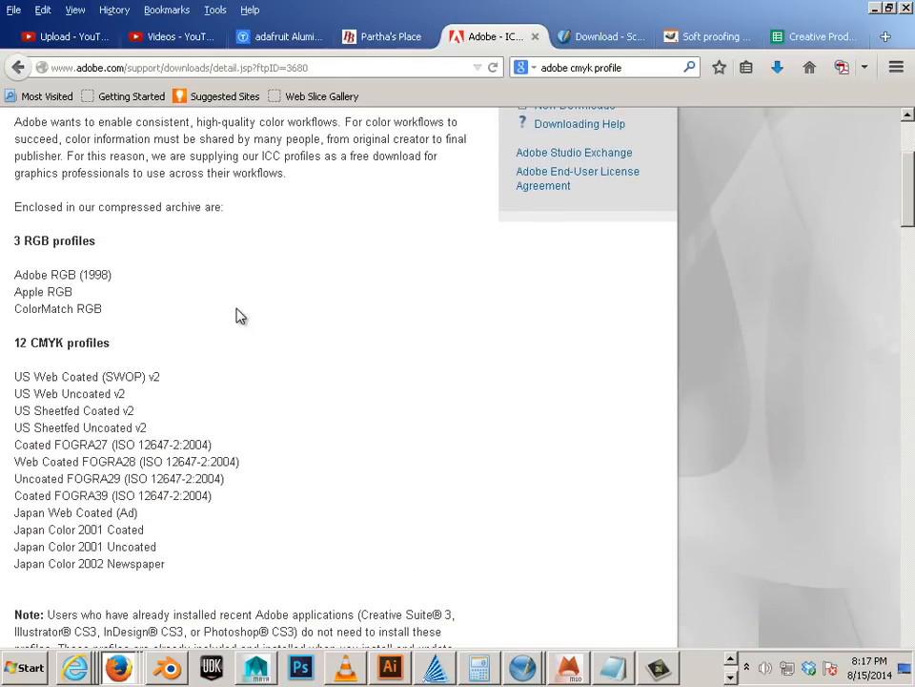
pyautogui.moveTo(122, 331)
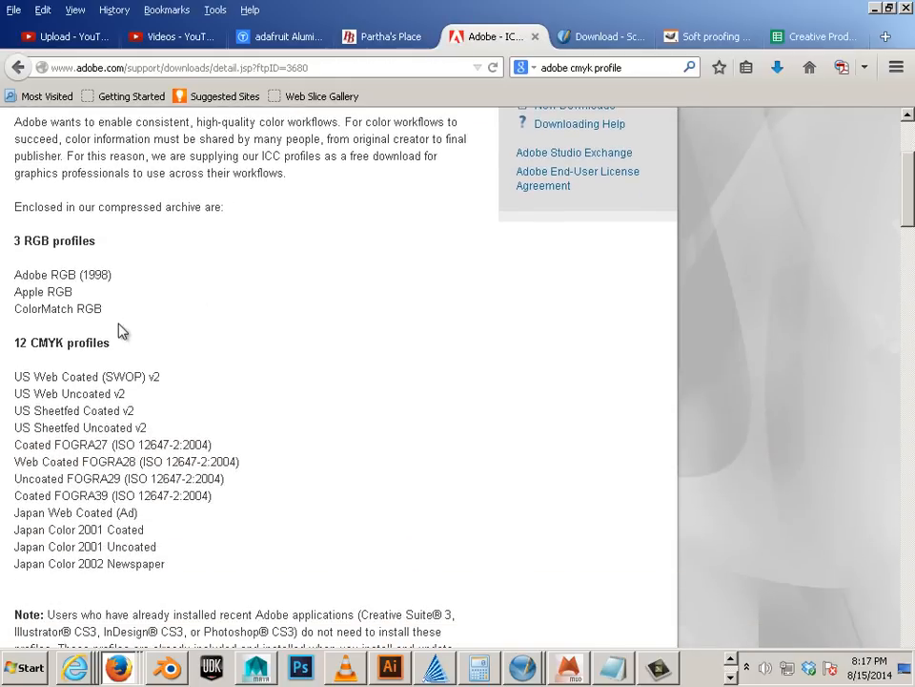
pyautogui.moveTo(122, 429)
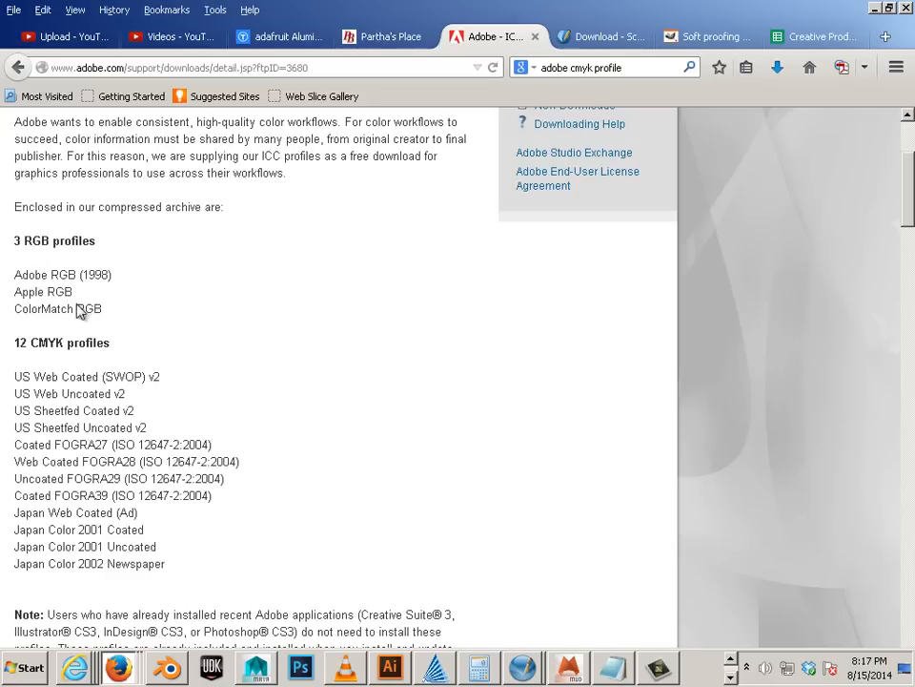
pyautogui.scroll(-3)
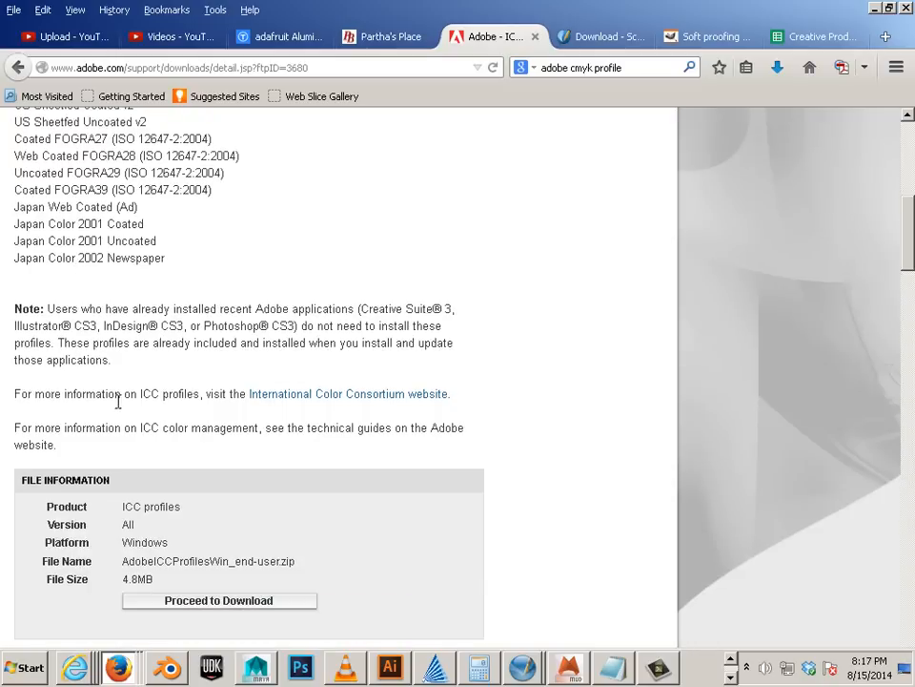
pyautogui.moveTo(205, 613)
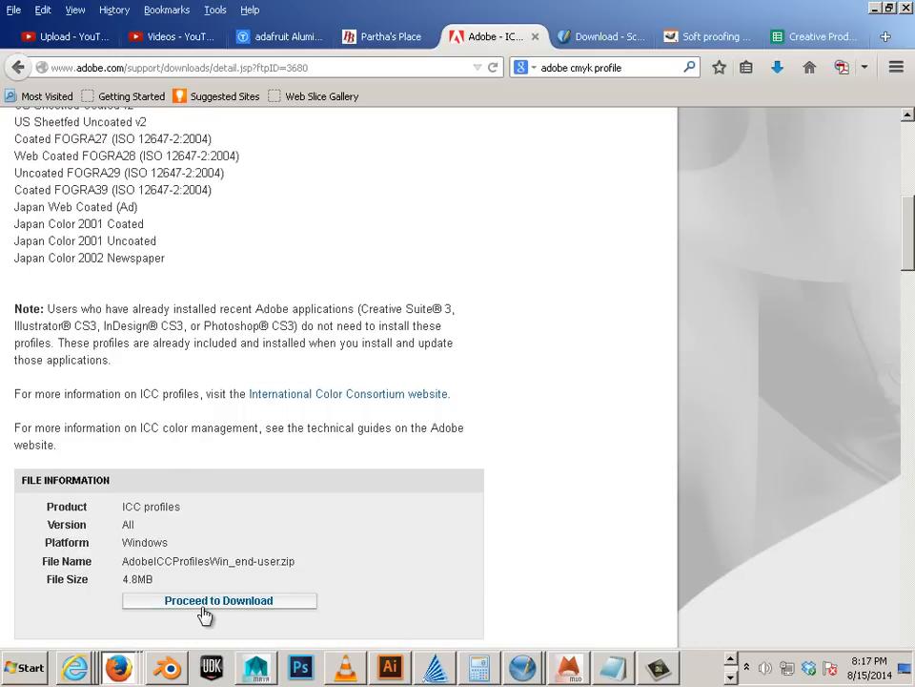
pyautogui.moveTo(200, 611)
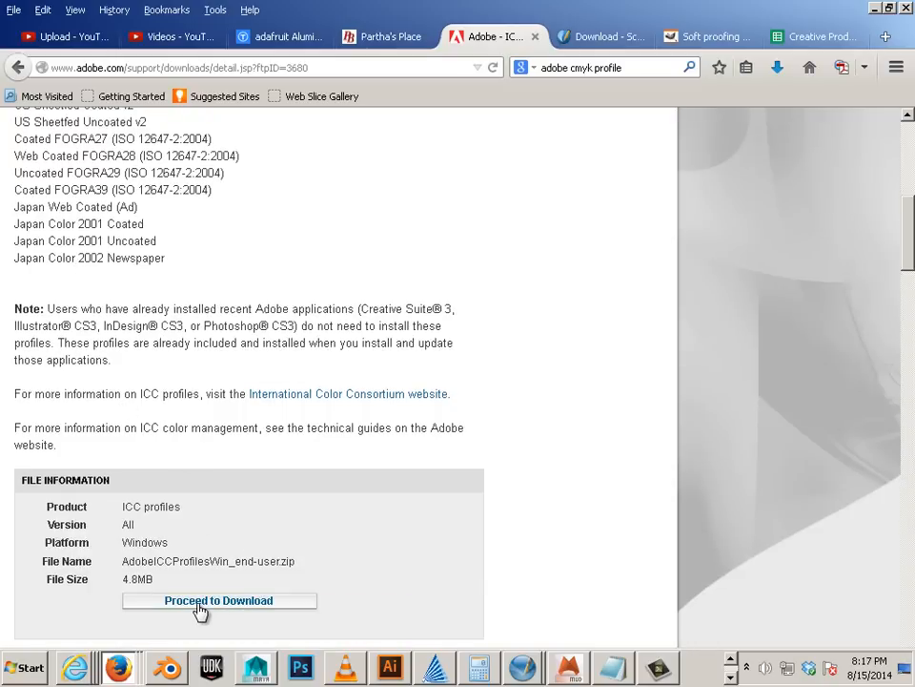
pyautogui.click(219, 600)
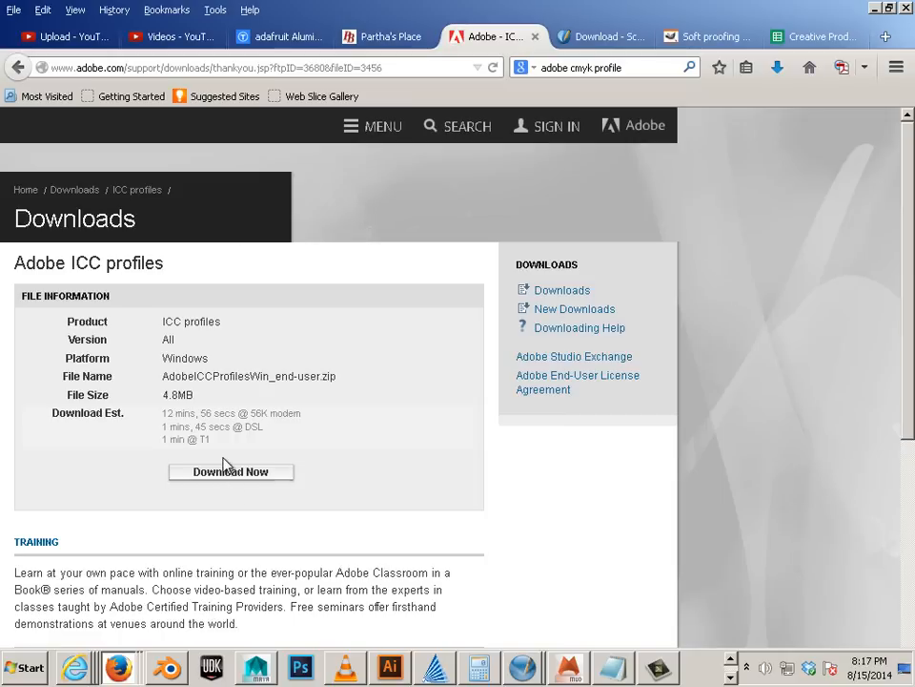
pyautogui.click(230, 471)
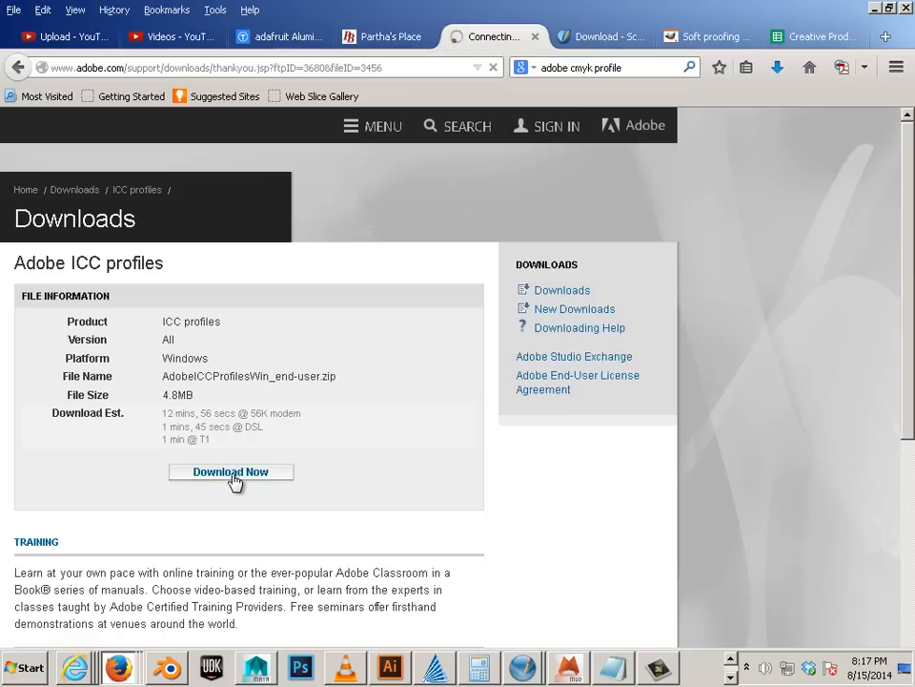
pyautogui.click(231, 471)
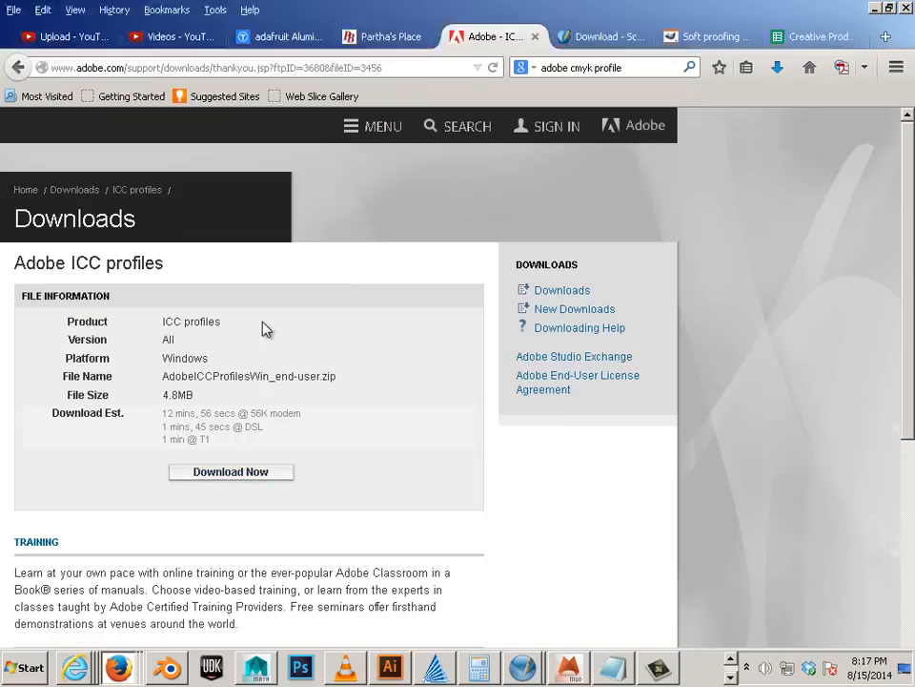
pyautogui.click(231, 471)
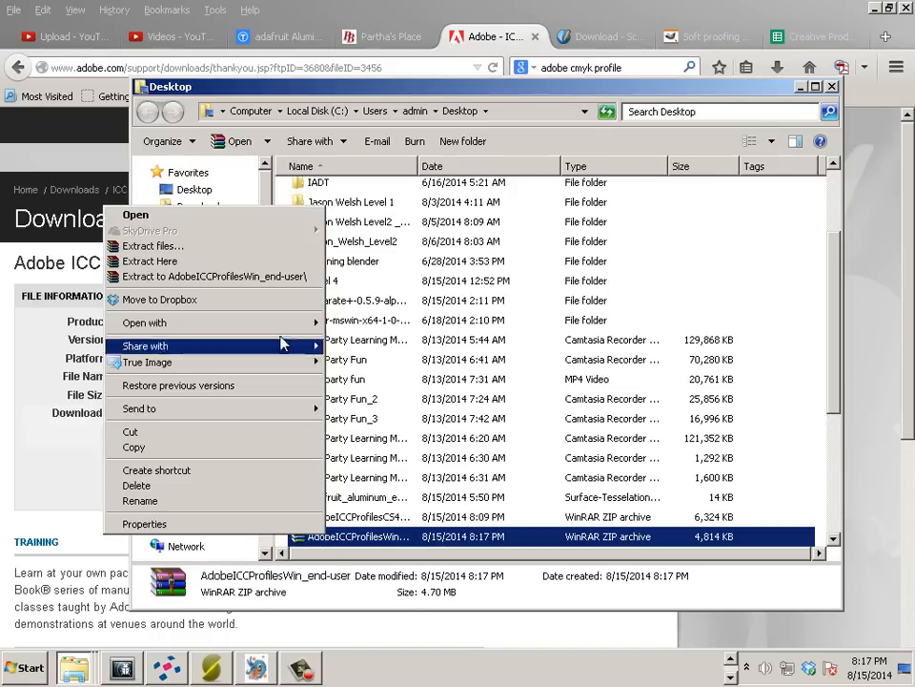
pyautogui.moveTo(246, 336)
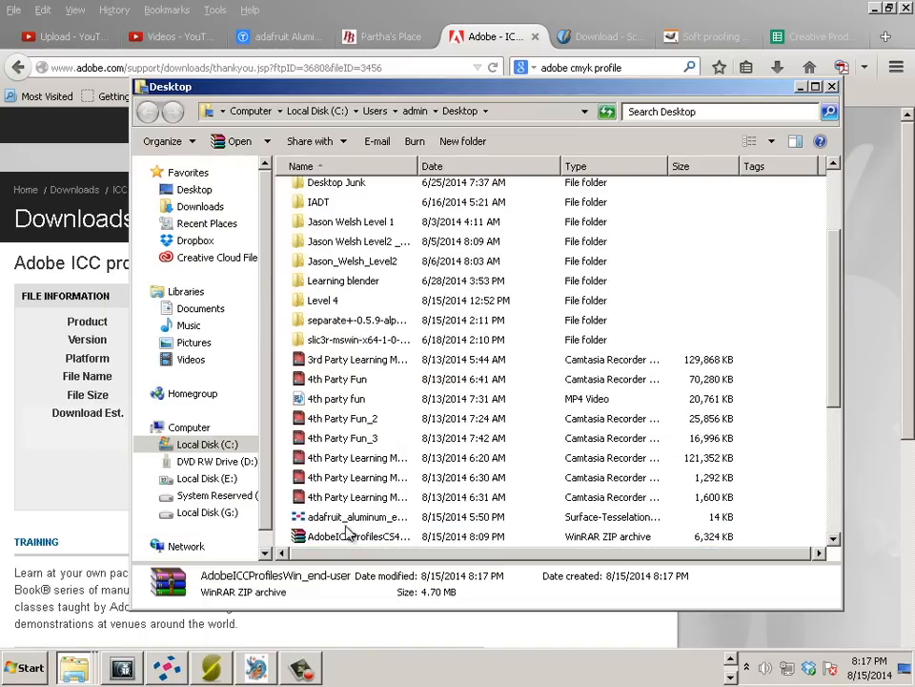
pyautogui.moveTo(361, 634)
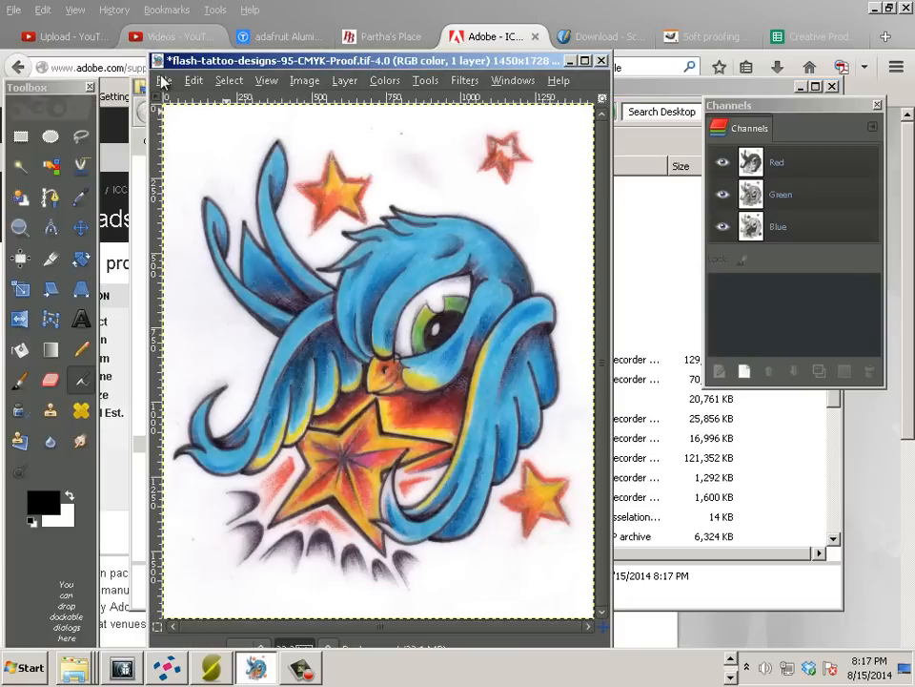
# Open GIMP's Preferences from the Edit menu of the tattoo image window.
pyautogui.click(164, 80)
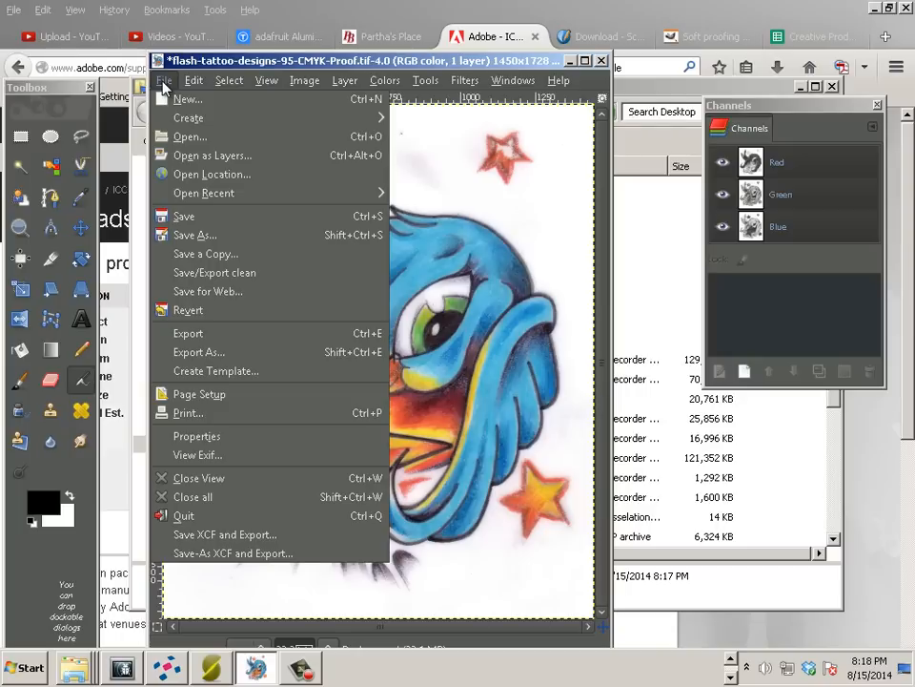
pyautogui.moveTo(195, 436)
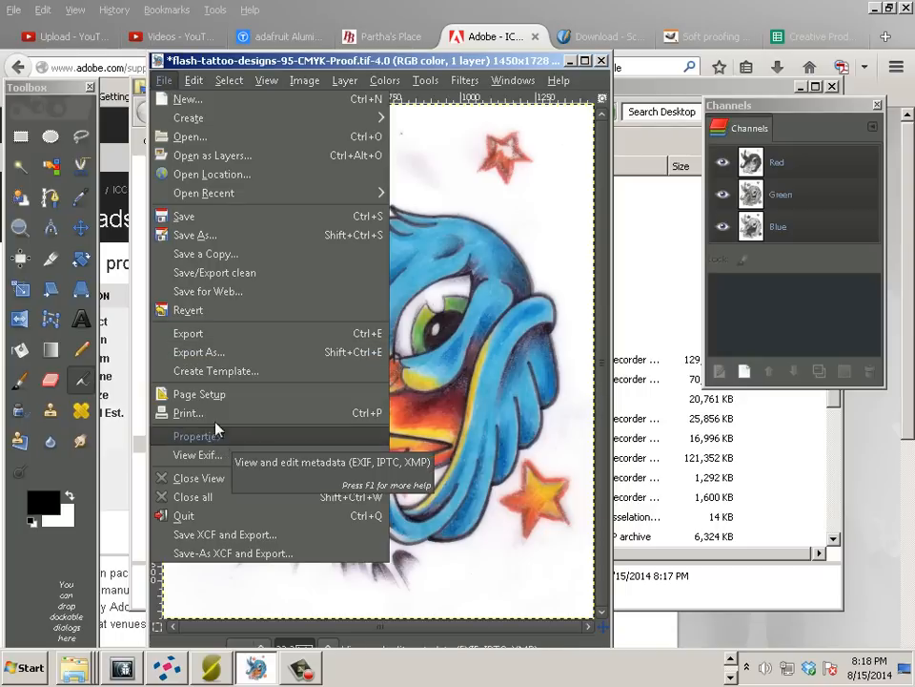
pyautogui.click(194, 80)
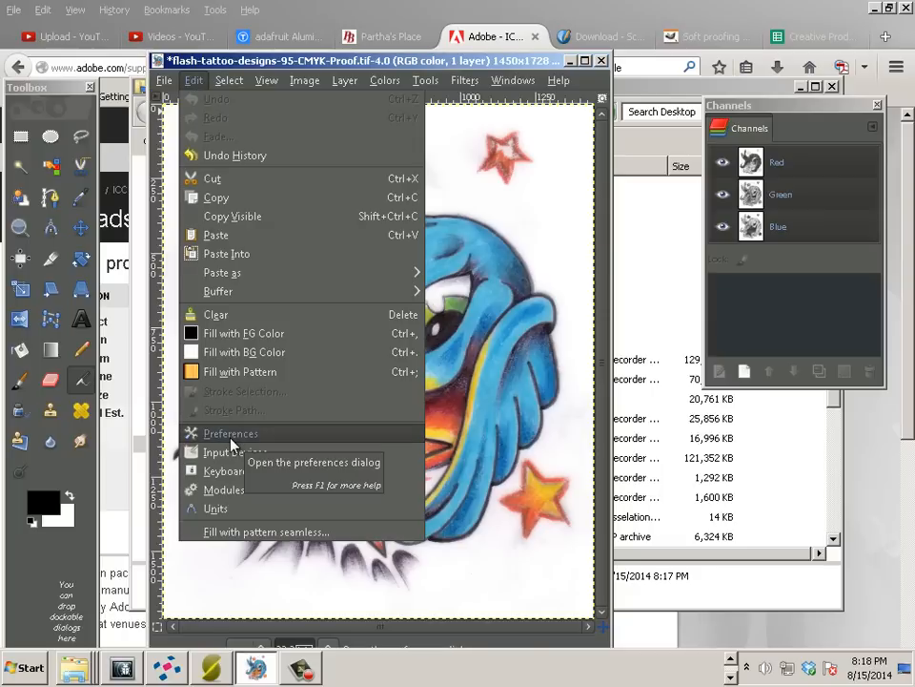
pyautogui.click(231, 433)
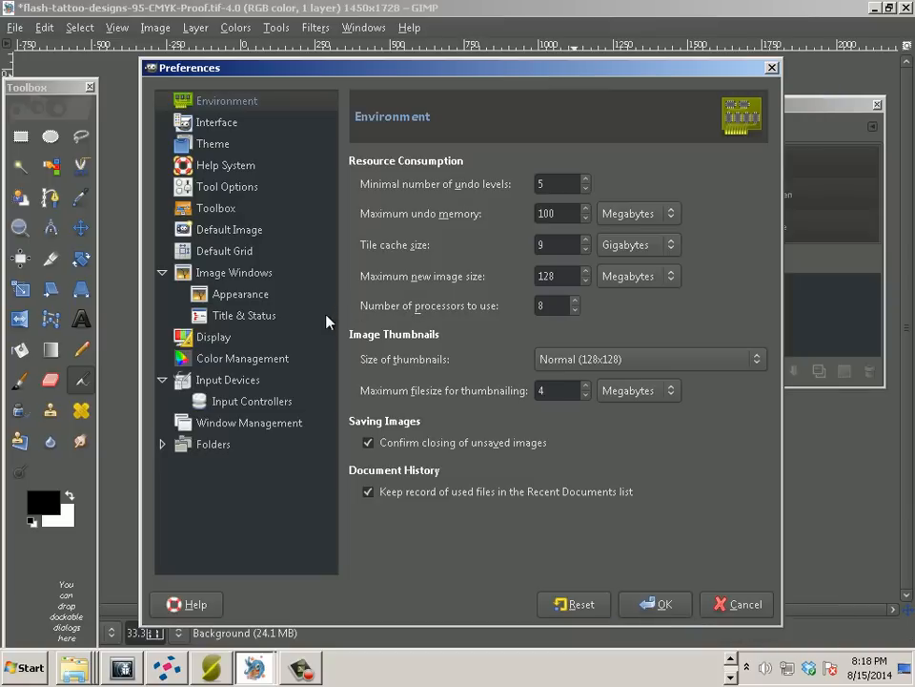
# In Color Management, choose to load the CMYK profile from a file on disk.
pyautogui.click(242, 358)
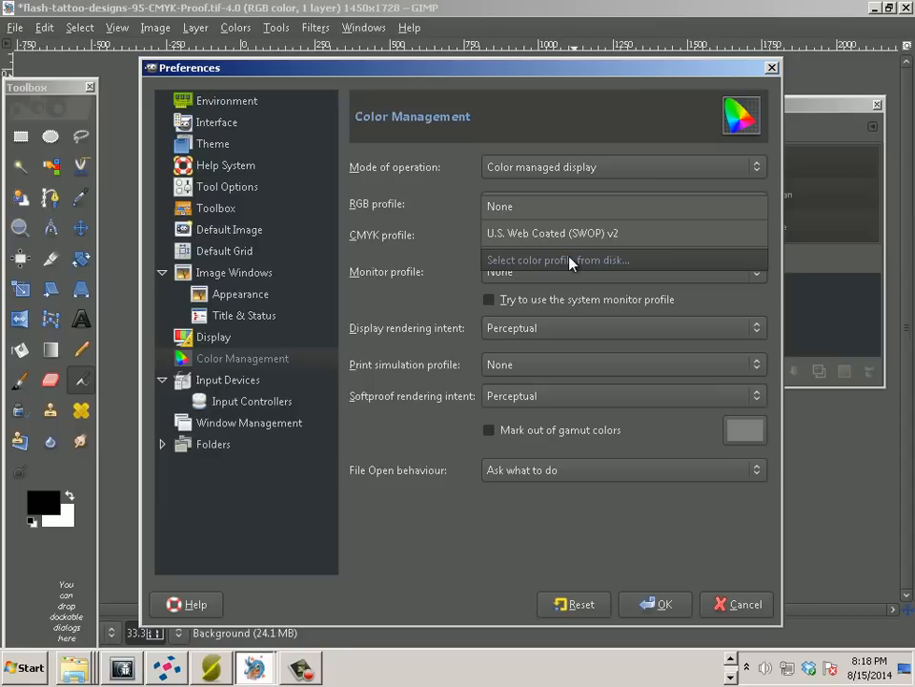
pyautogui.click(557, 259)
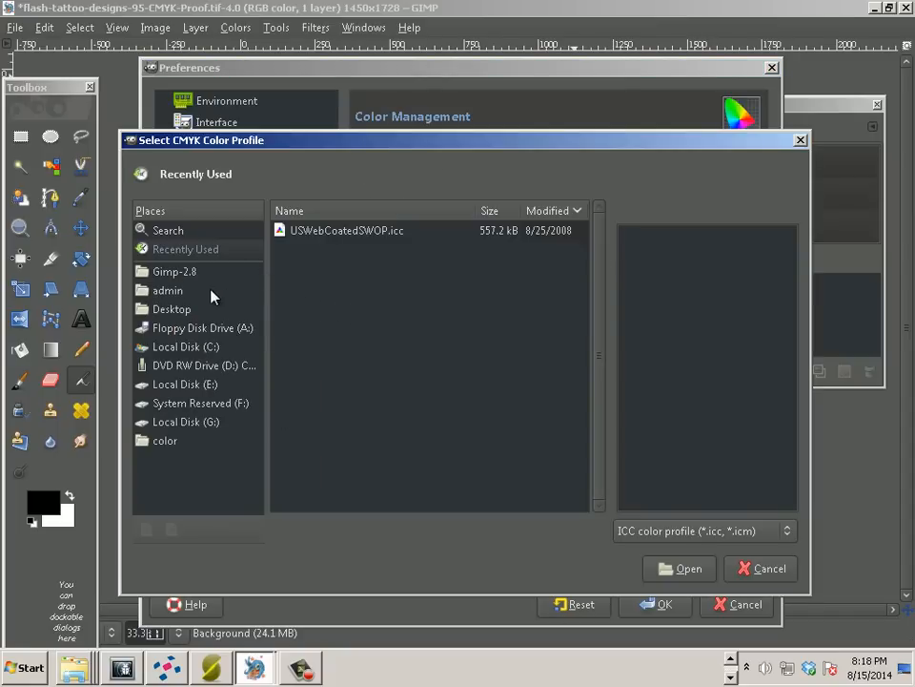
# Load U.S. Web Uncoated v2 from the Desktop AdobeICCProfilesWin_end-user folder as CMYK profile.
pyautogui.click(172, 308)
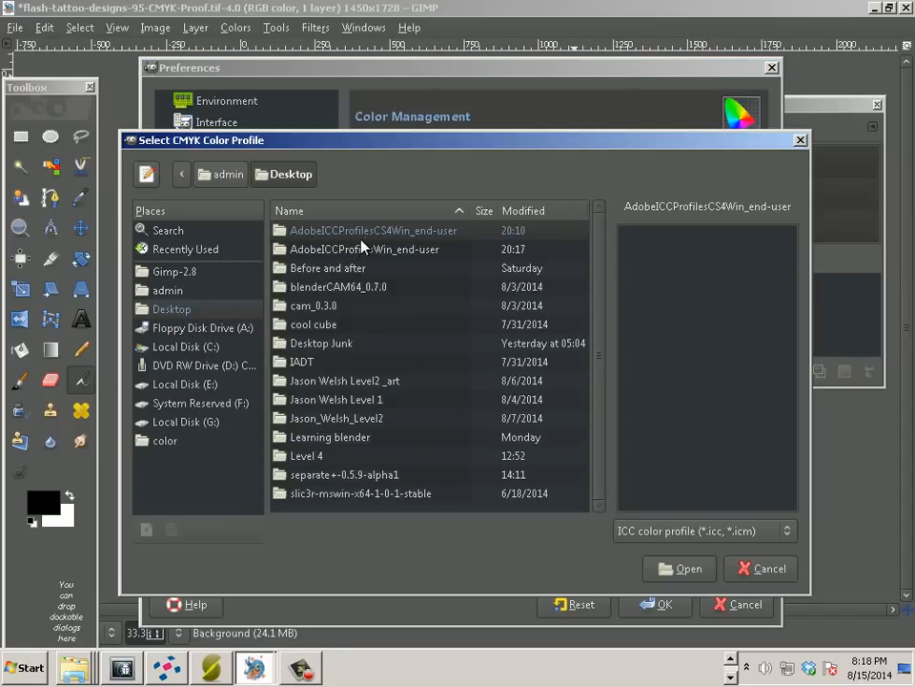
pyautogui.doubleClick(374, 230)
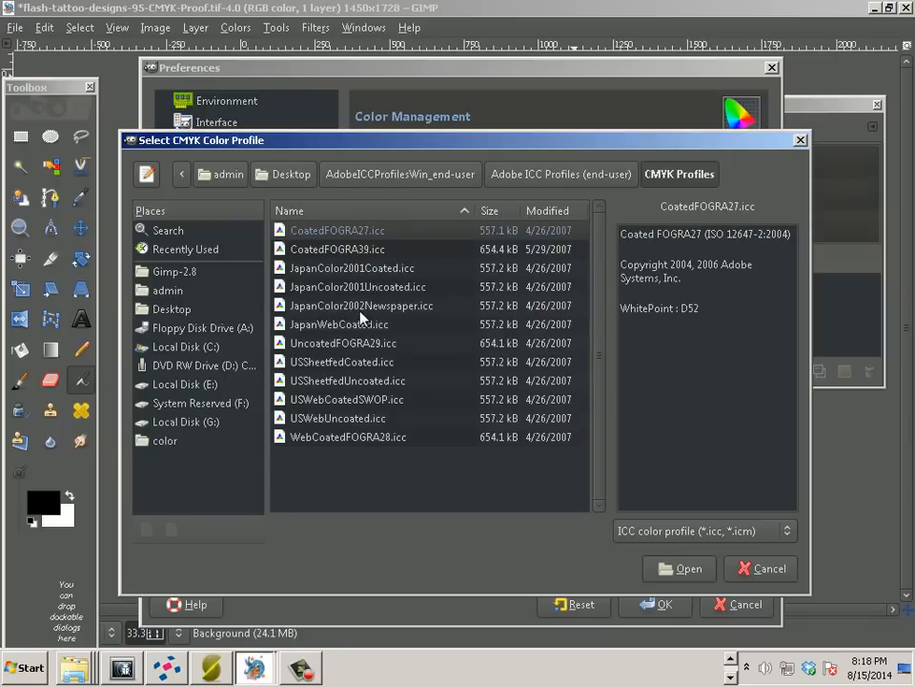
pyautogui.moveTo(316, 426)
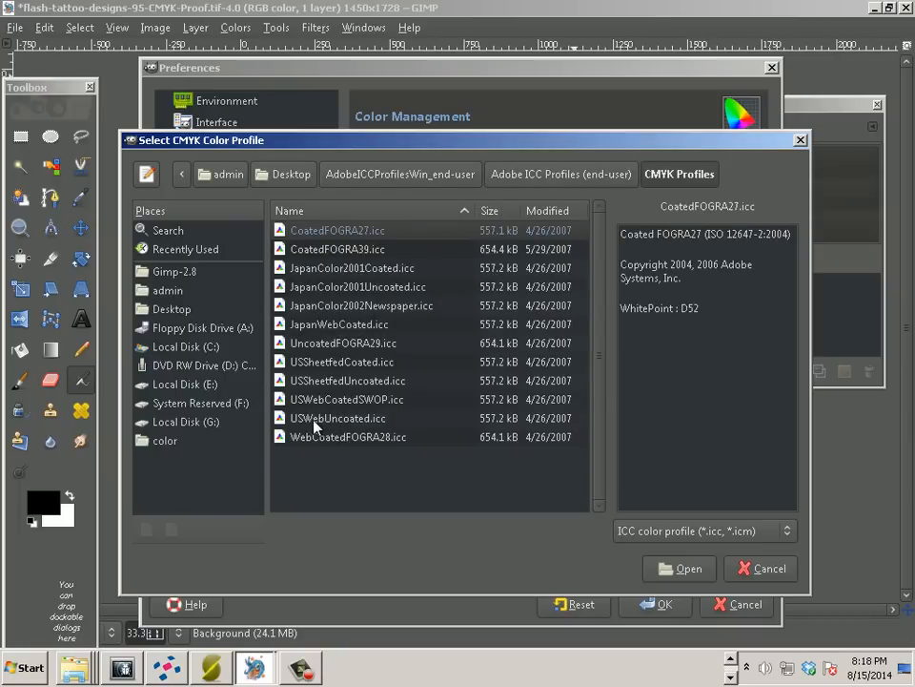
pyautogui.click(346, 399)
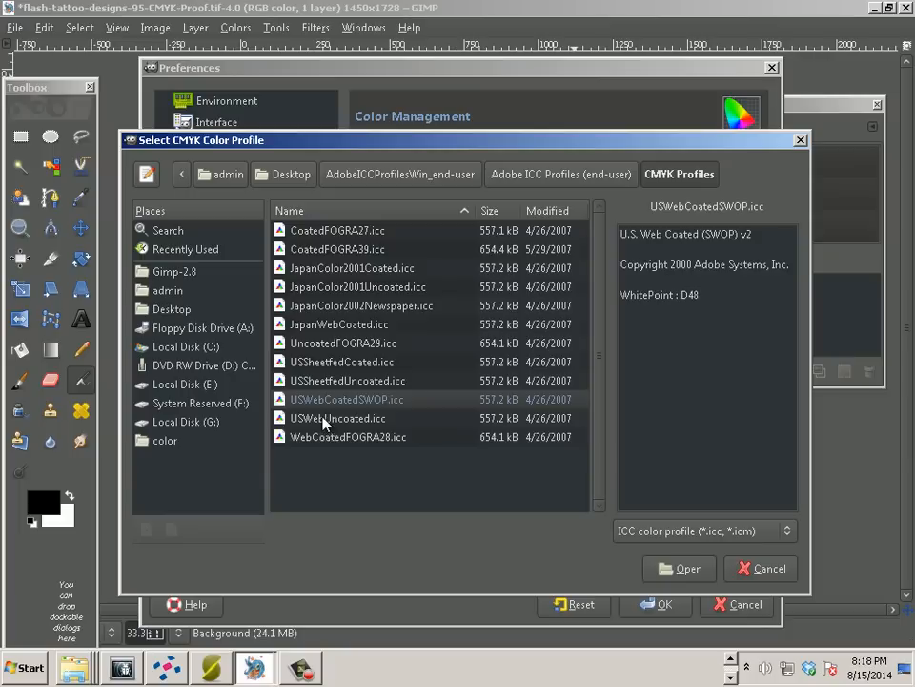
pyautogui.click(338, 417)
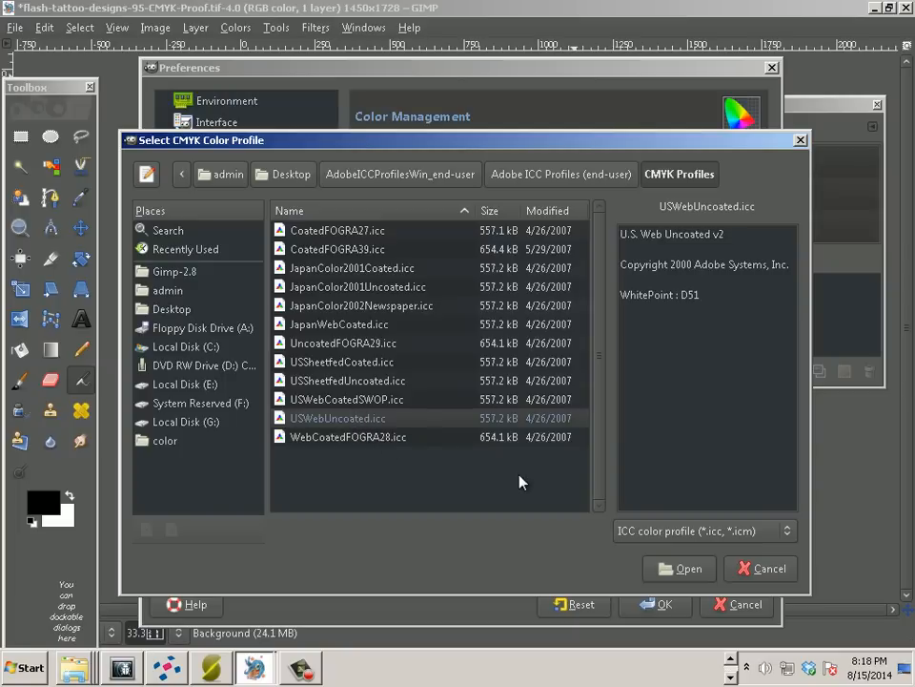
pyautogui.click(678, 567)
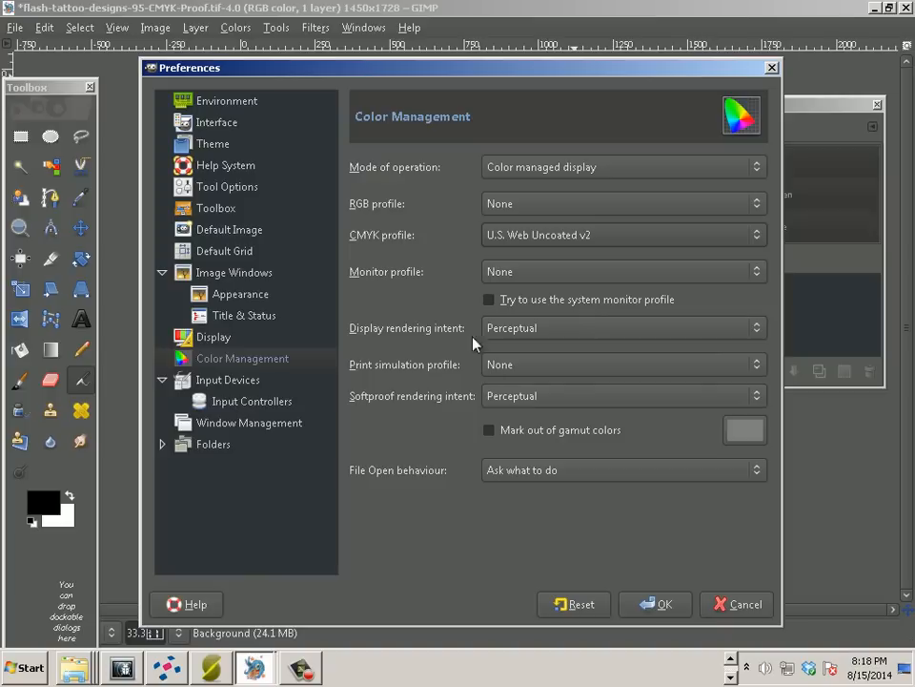
pyautogui.moveTo(498, 181)
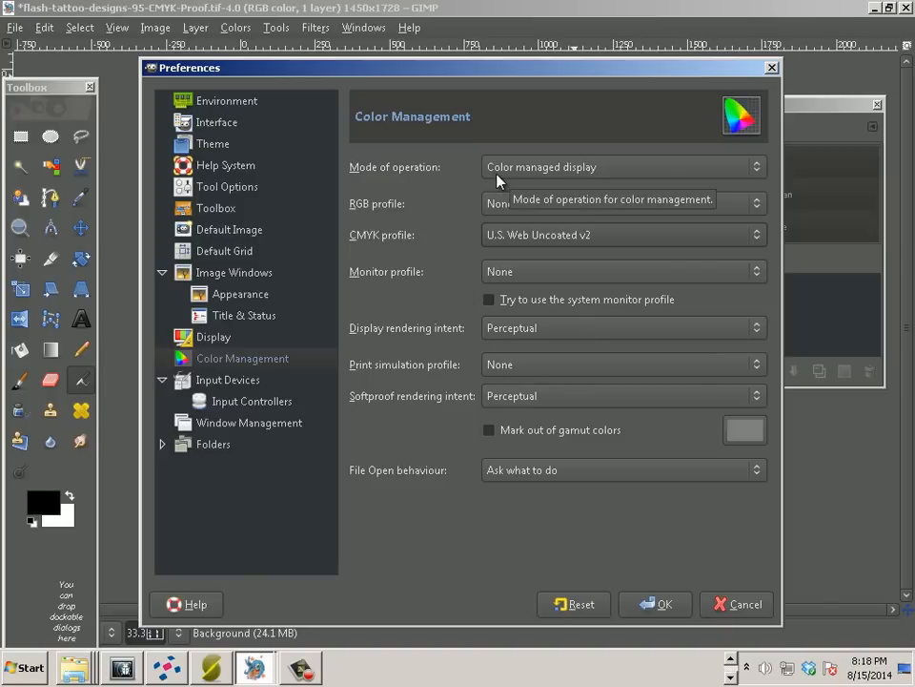
pyautogui.moveTo(461, 183)
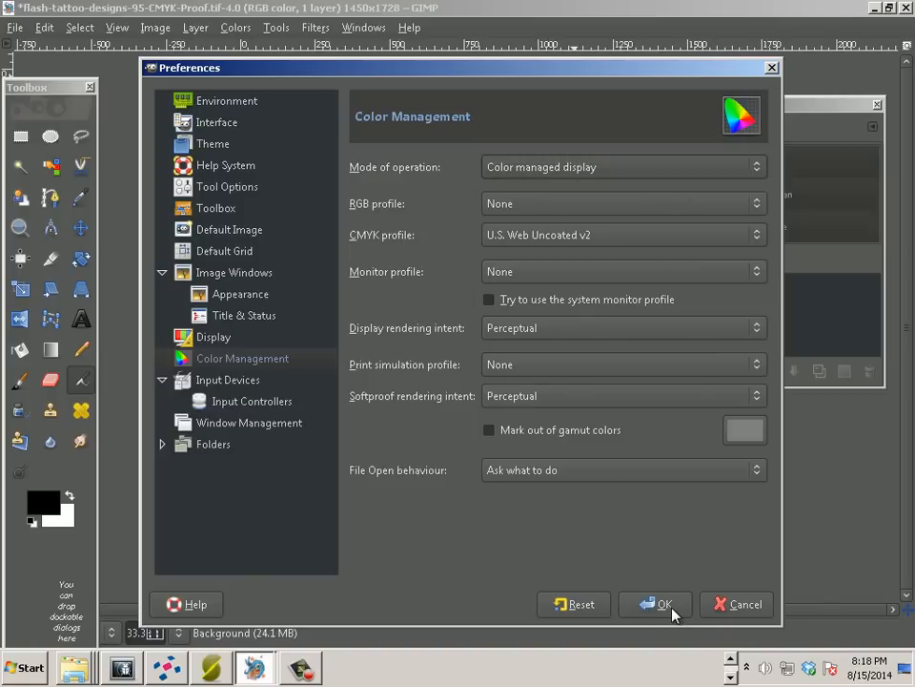
# Confirm the colour management preferences and bring up the Image > Separate dialog.
pyautogui.click(664, 604)
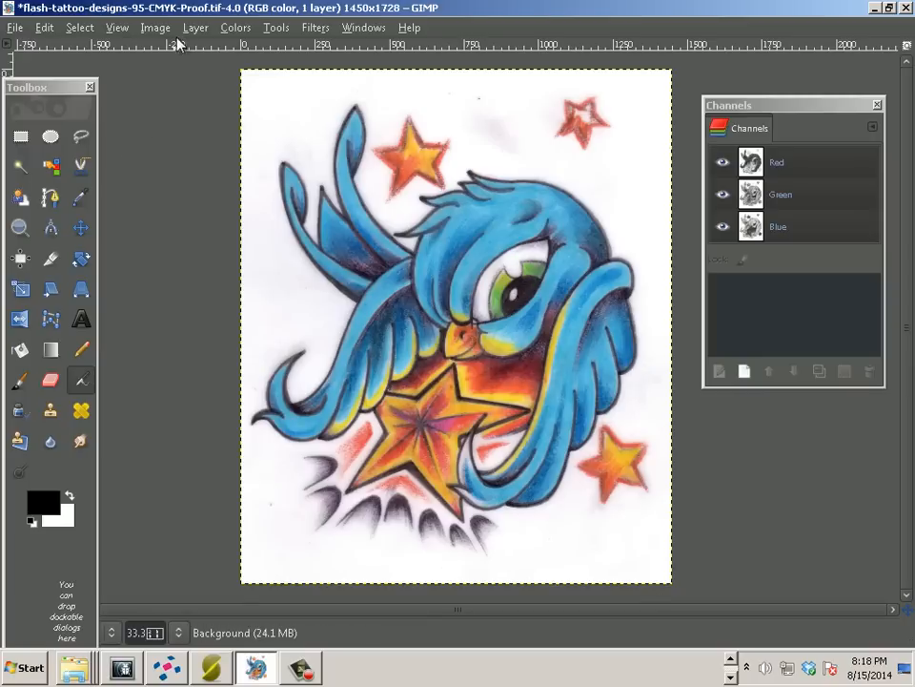
pyautogui.click(156, 27)
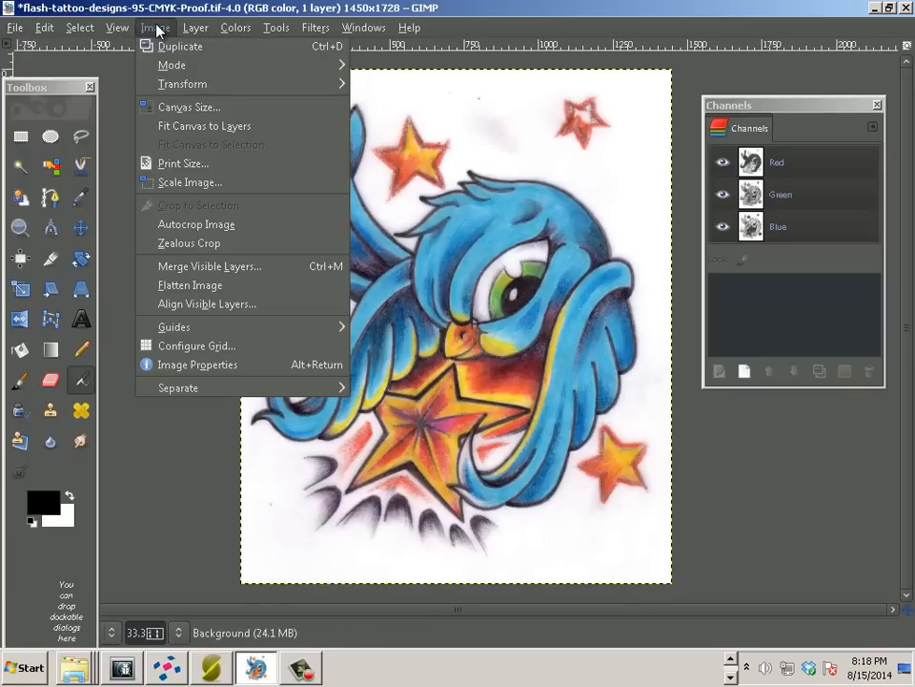
pyautogui.moveTo(178, 387)
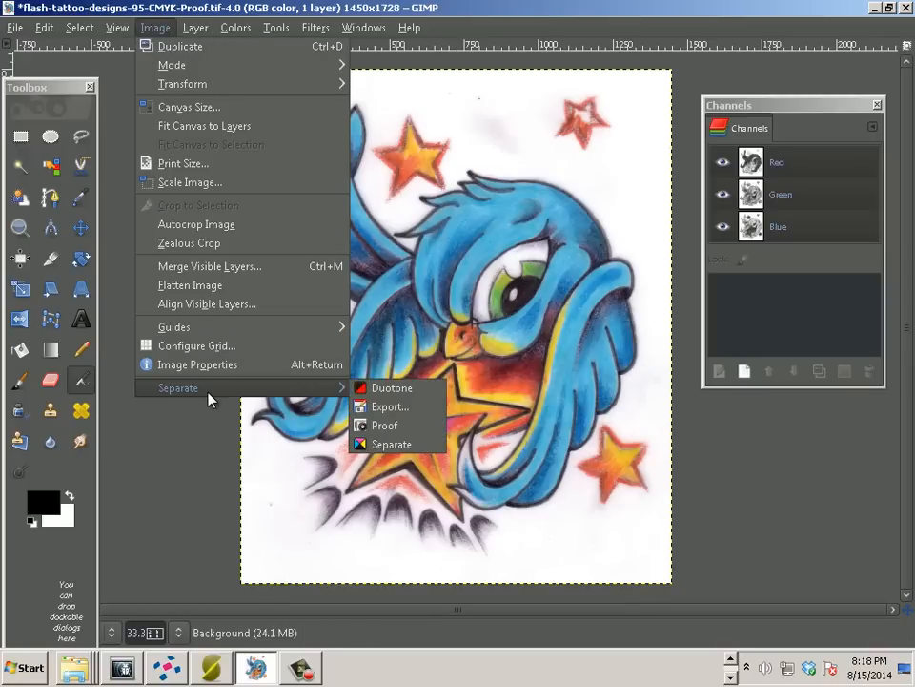
pyautogui.moveTo(392, 444)
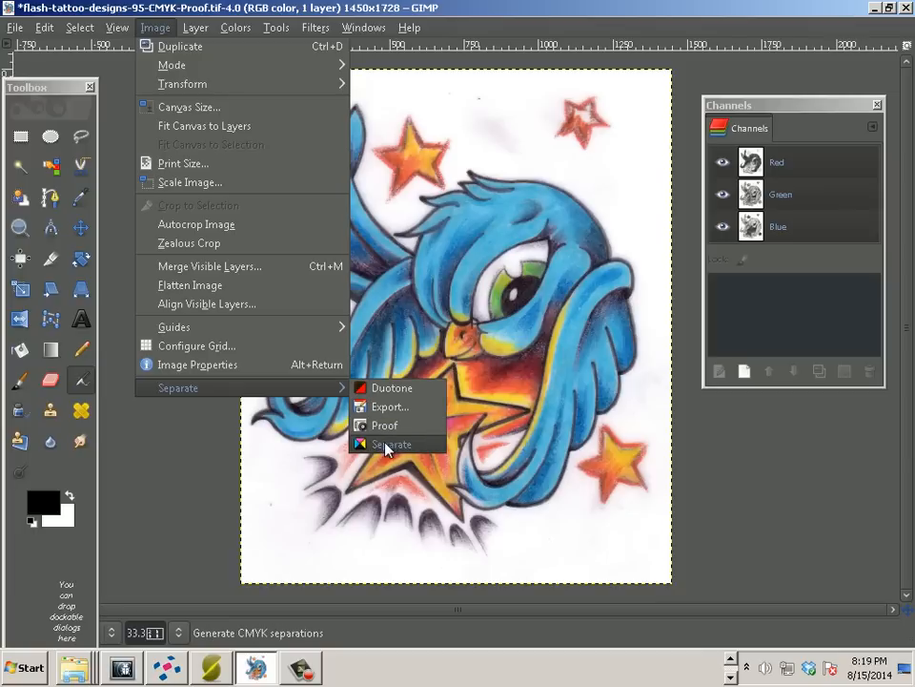
pyautogui.click(391, 445)
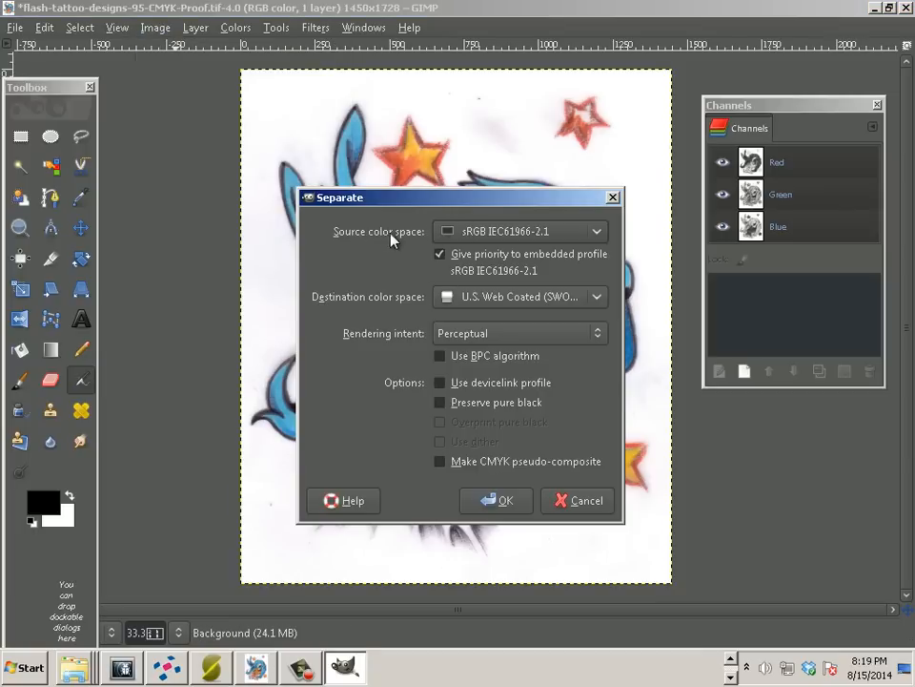
pyautogui.moveTo(454, 248)
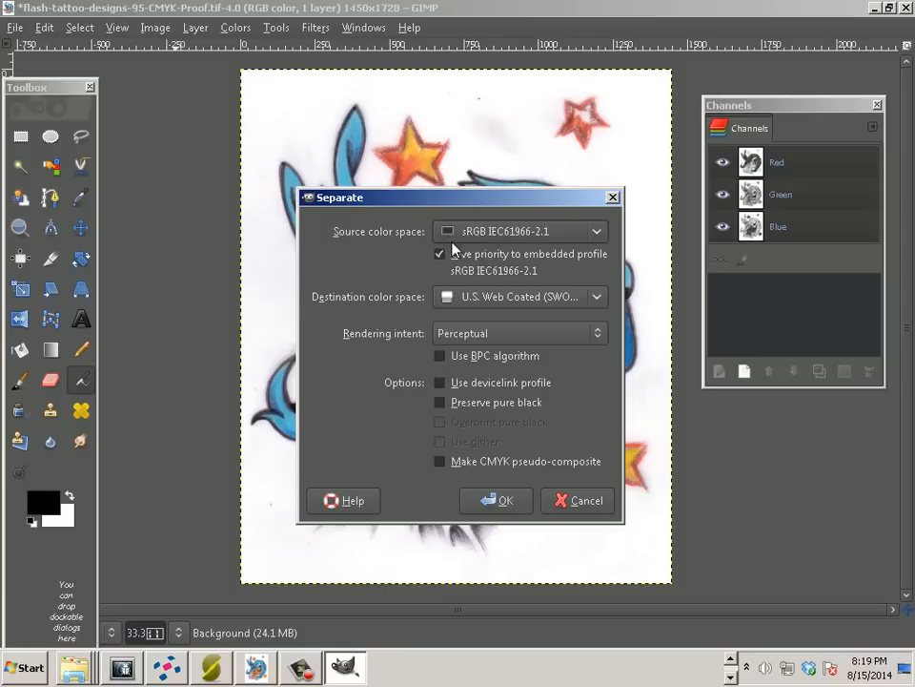
pyautogui.moveTo(593, 265)
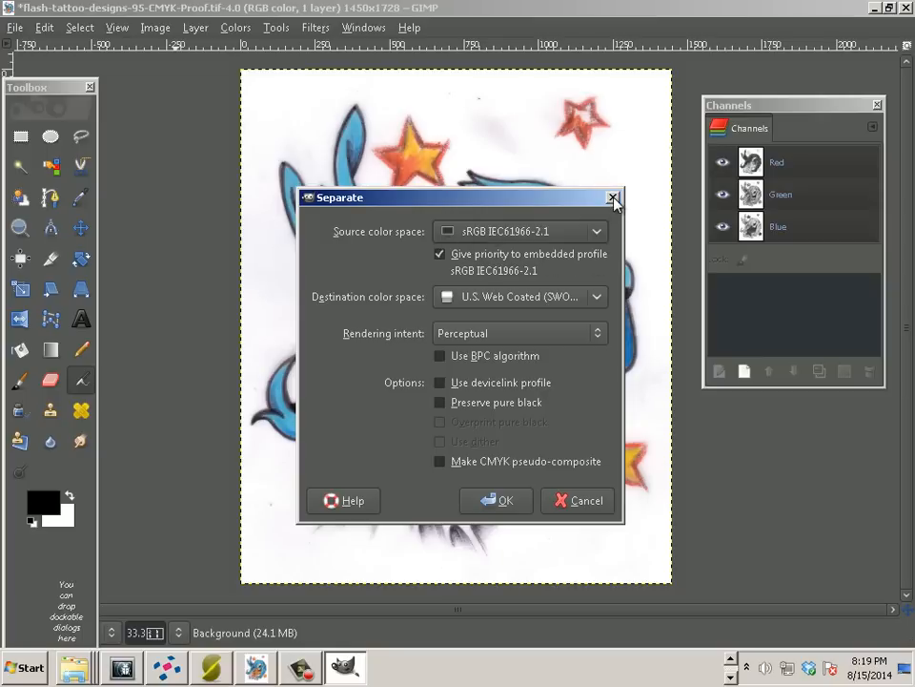
pyautogui.moveTo(613, 198)
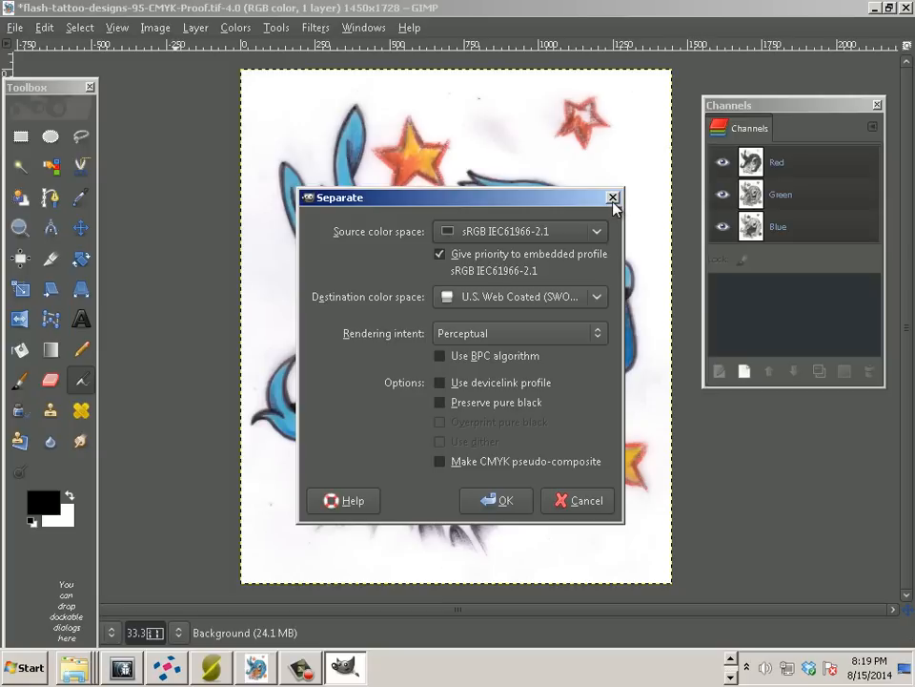
pyautogui.moveTo(612, 198)
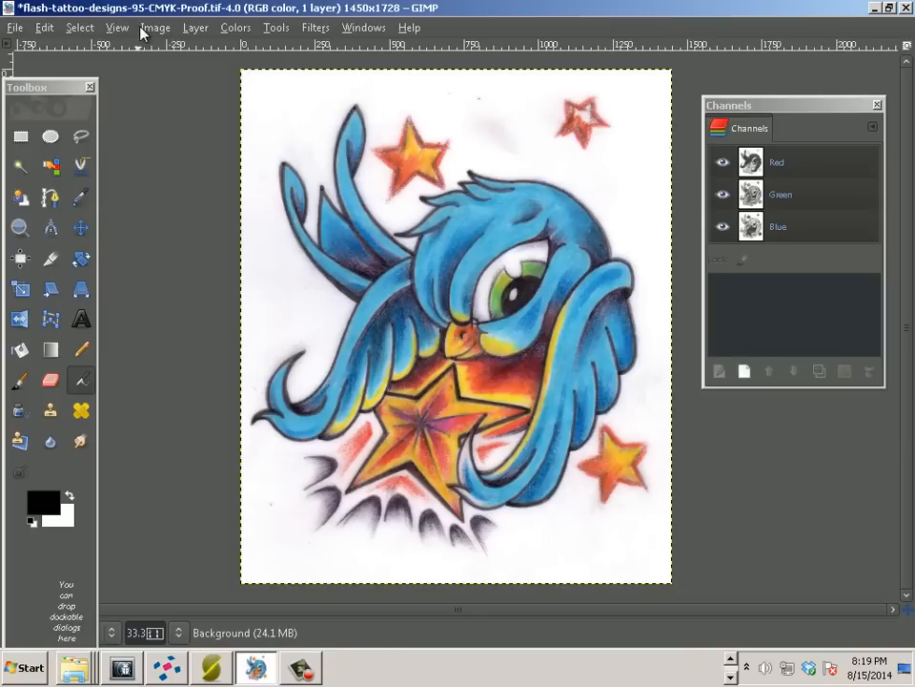
pyautogui.click(156, 26)
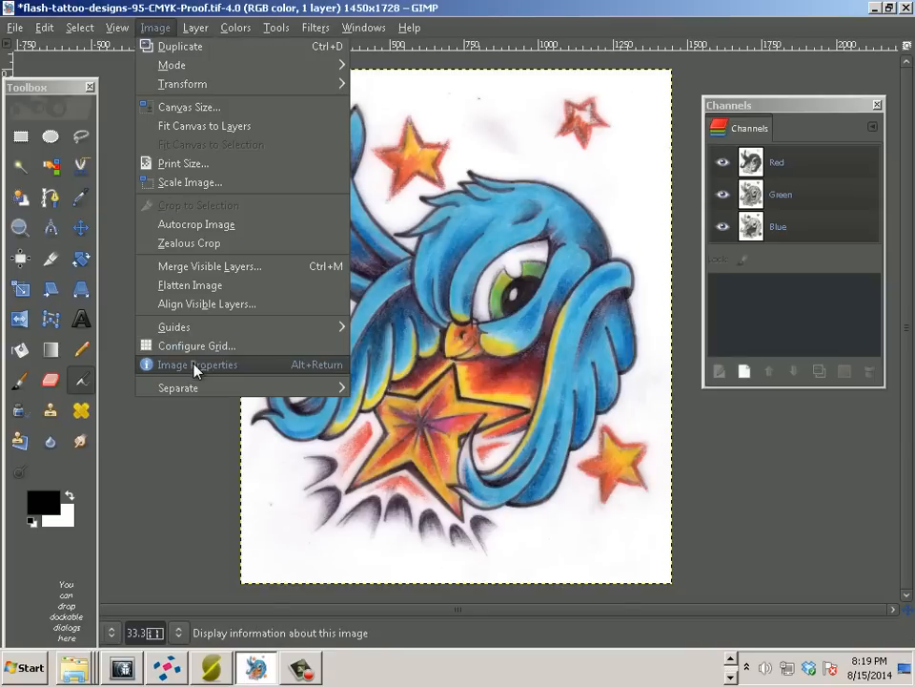
pyautogui.click(197, 364)
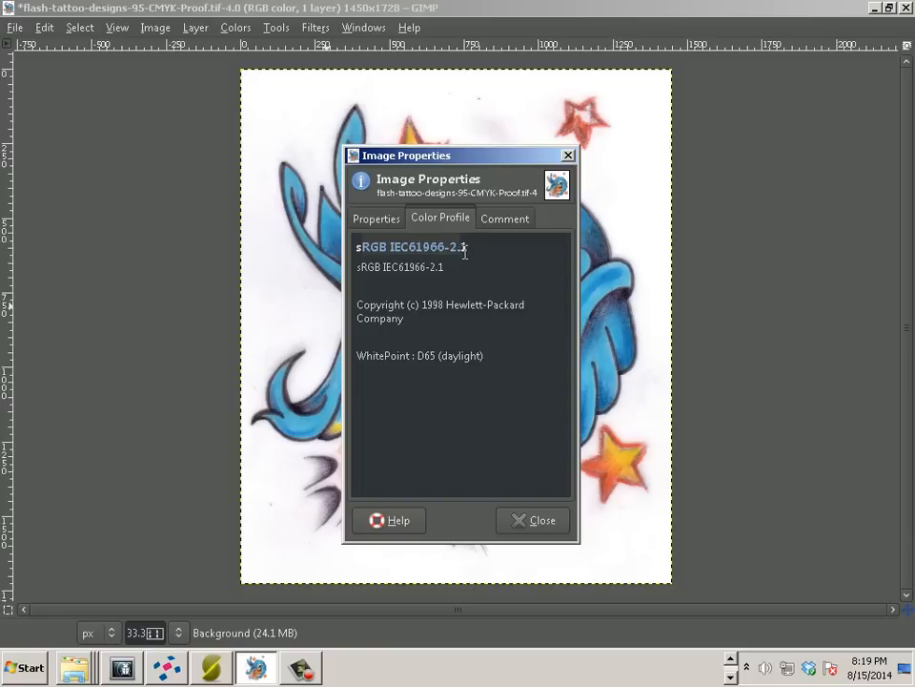
pyautogui.click(541, 520)
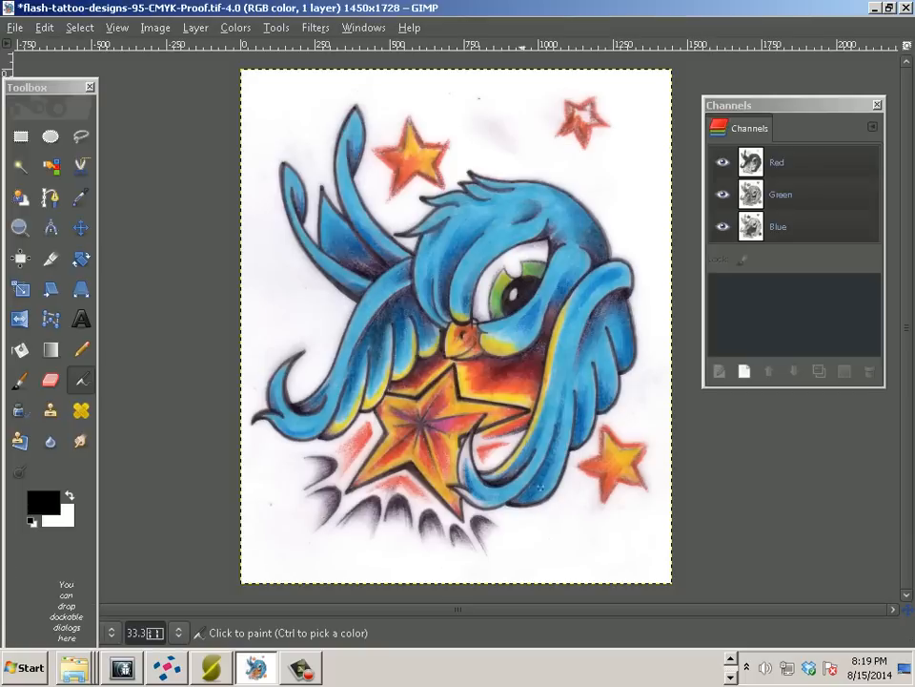
# Set the Separate destination colour space to U.S. Web Coated (SWOP) v2.
pyautogui.click(154, 27)
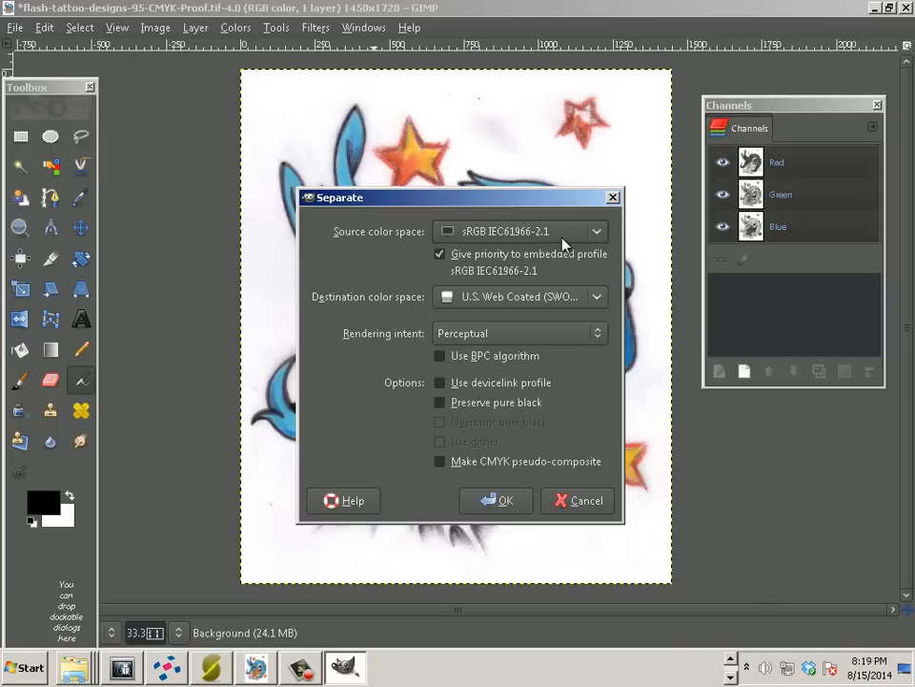
pyautogui.click(596, 296)
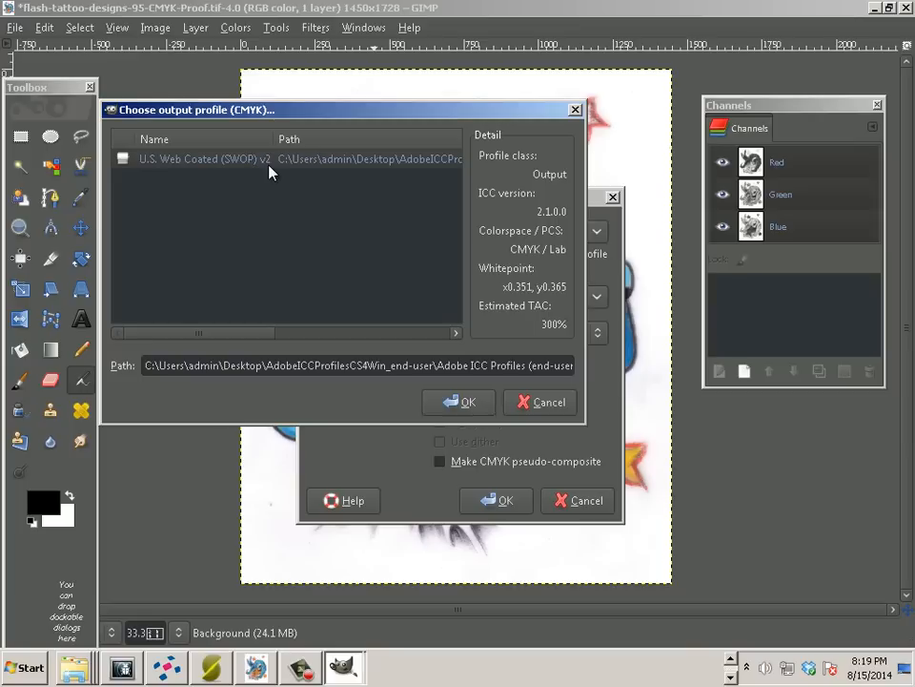
pyautogui.click(468, 401)
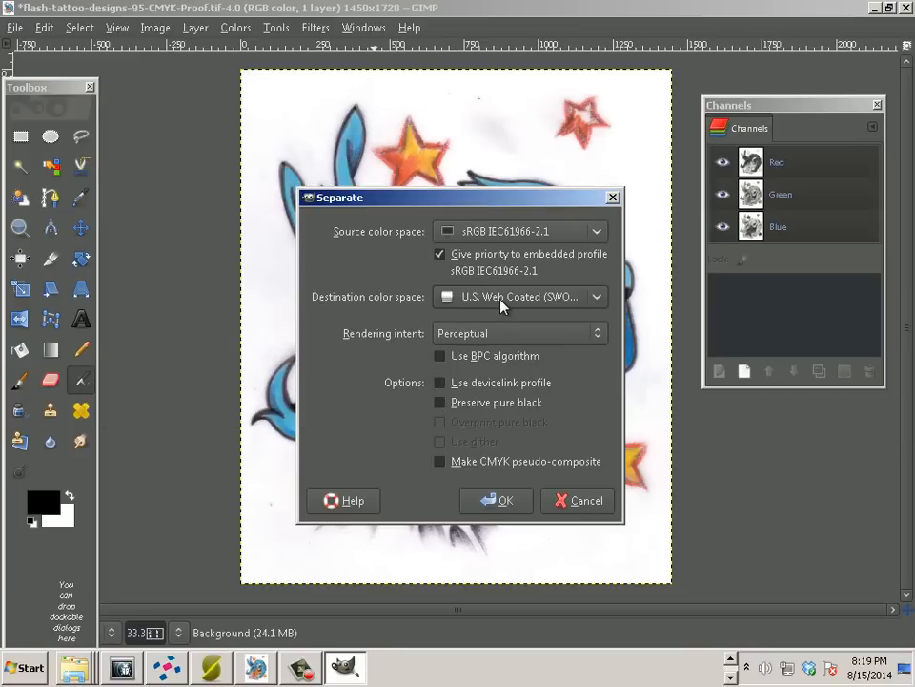
pyautogui.moveTo(609, 304)
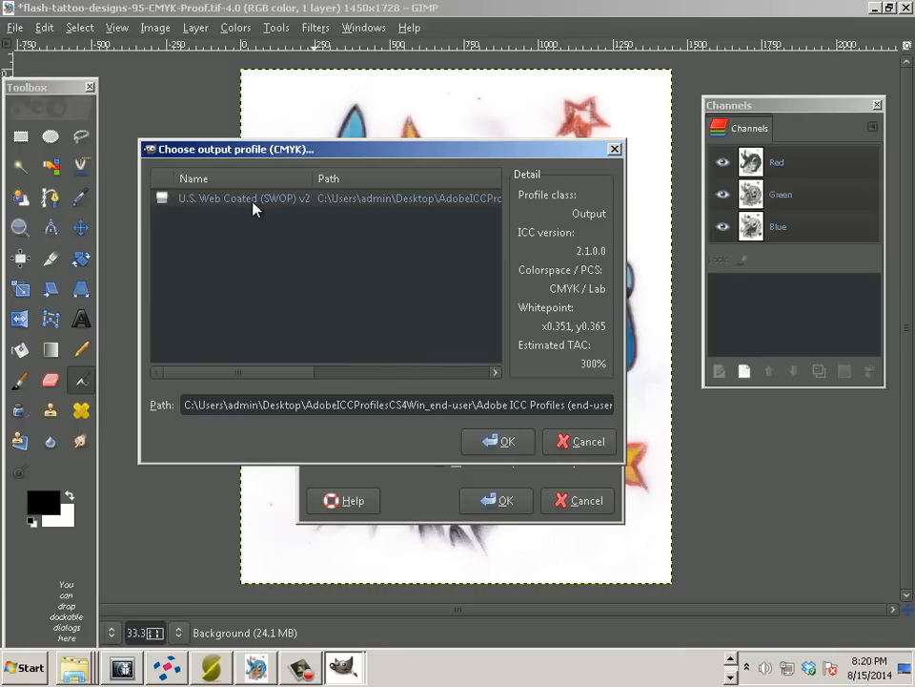
pyautogui.moveTo(251, 226)
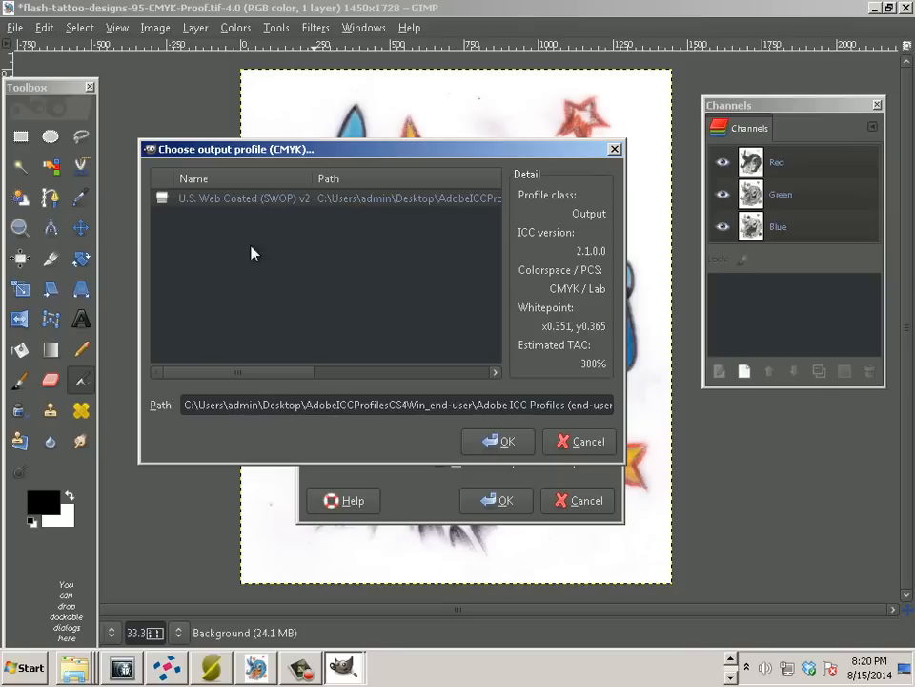
pyautogui.click(507, 441)
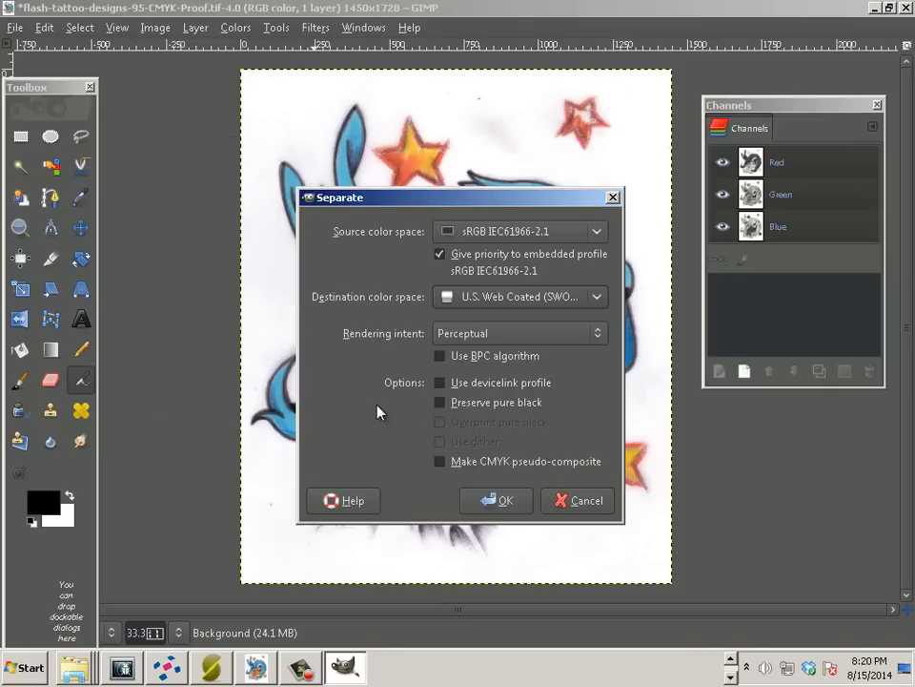
pyautogui.moveTo(435, 408)
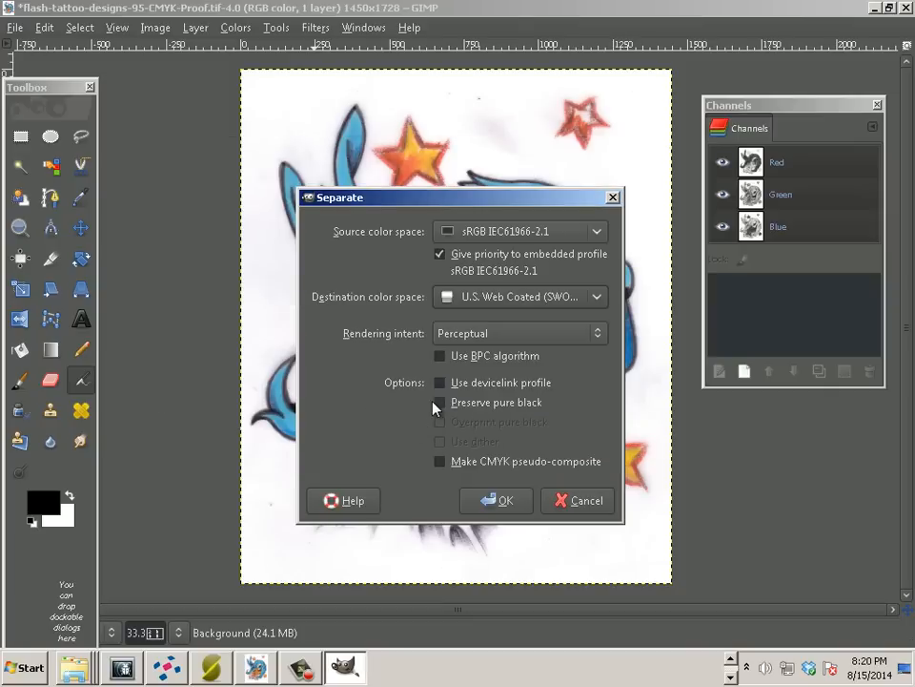
# Separate into C, M, Y, K layers, show the Layers dialog, and discard the original image.
pyautogui.click(497, 499)
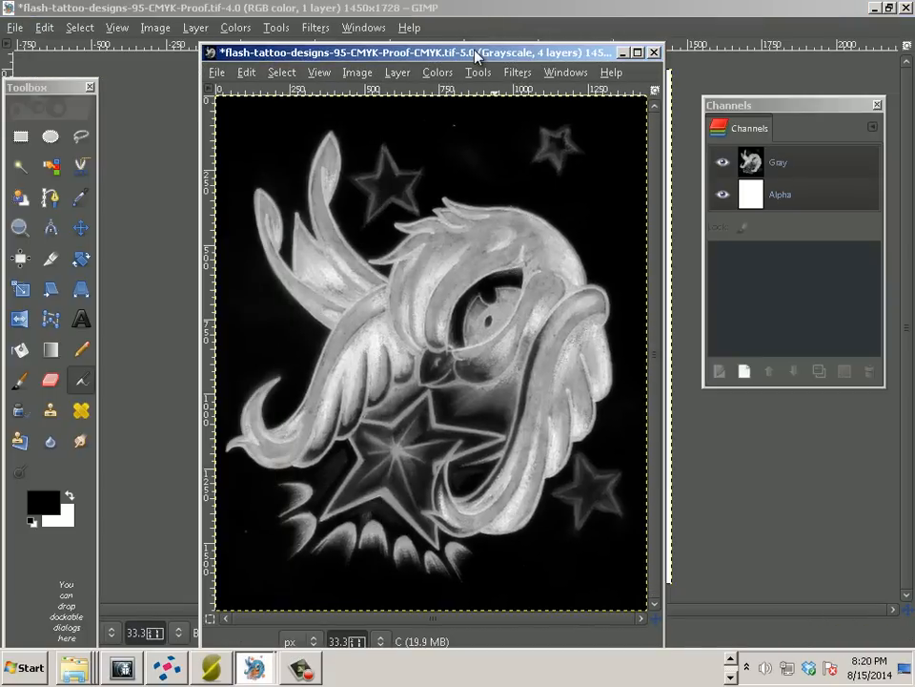
pyautogui.moveTo(534, 72)
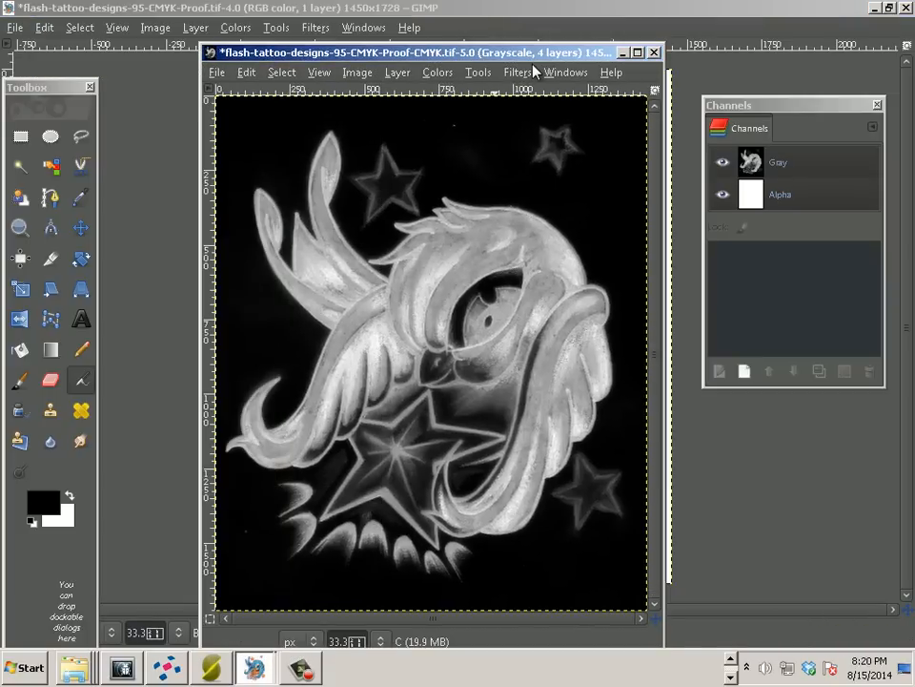
pyautogui.click(565, 73)
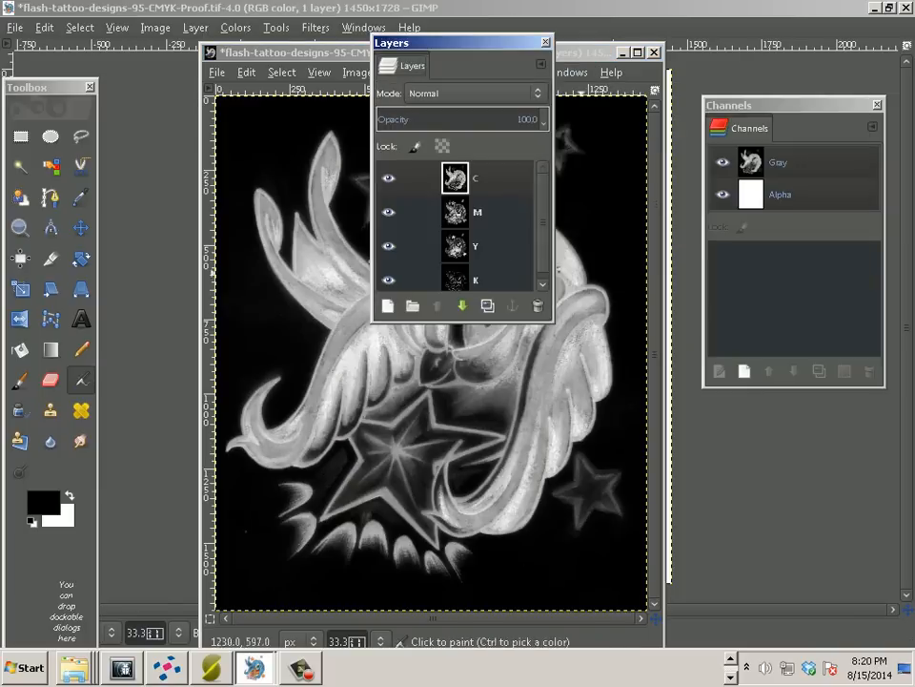
pyautogui.click(454, 176)
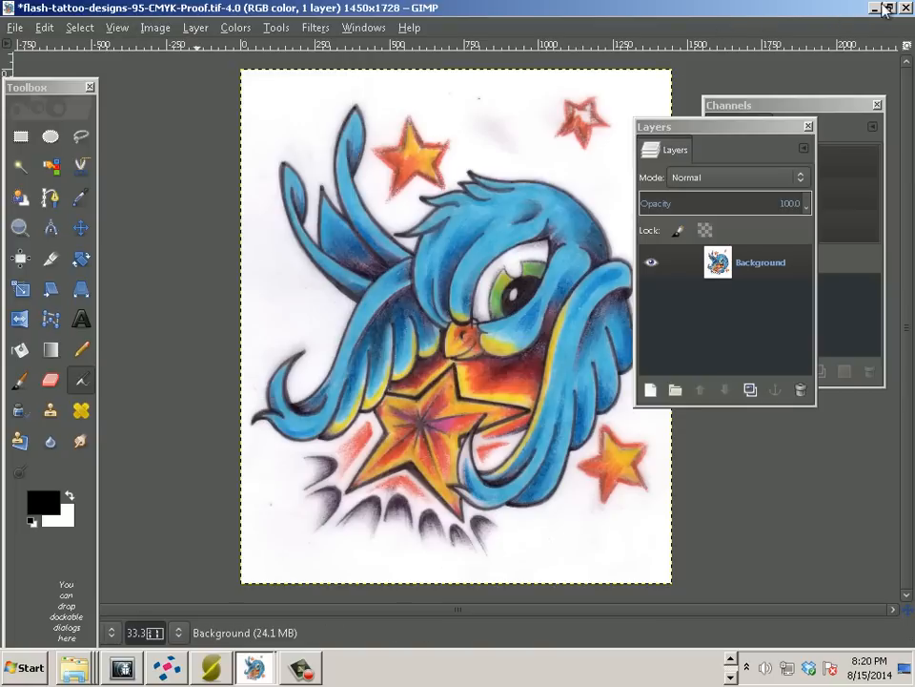
pyautogui.click(904, 9)
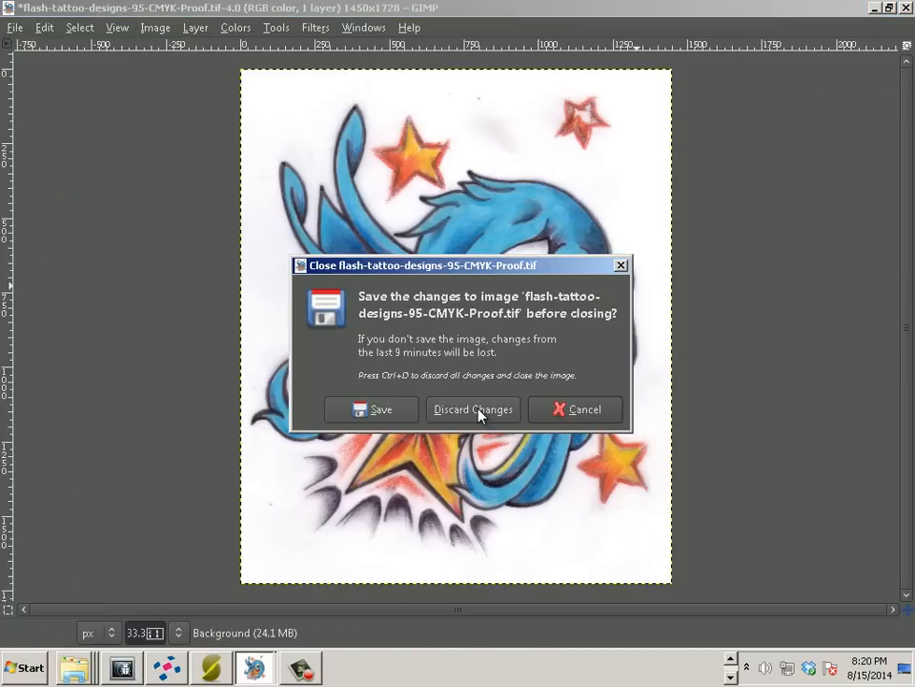
pyautogui.click(473, 409)
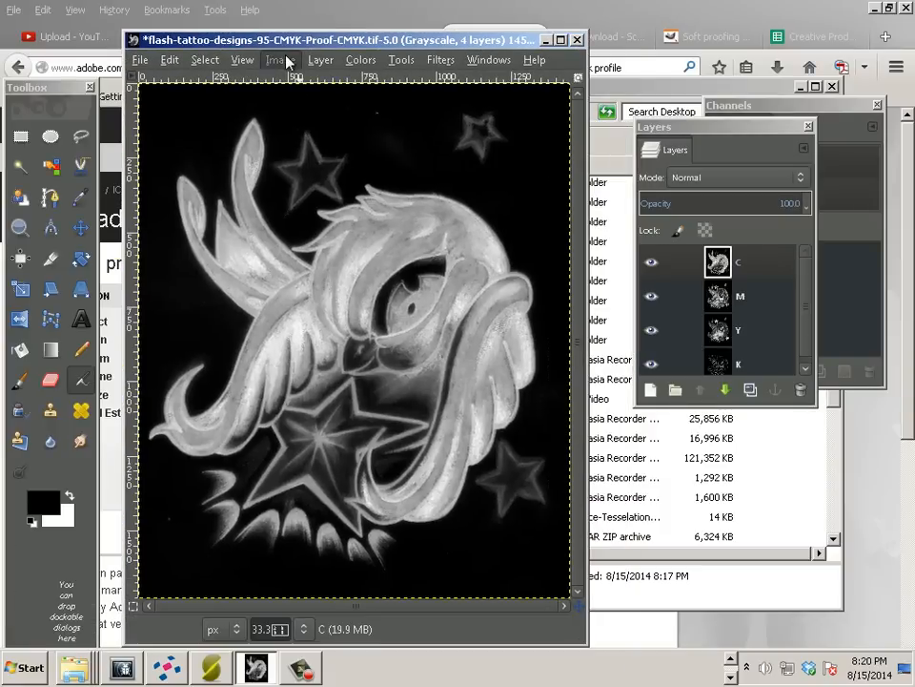
# Run Image > Separate > Proof to create an RGB soft-proof of the CMYK layers.
pyautogui.click(280, 59)
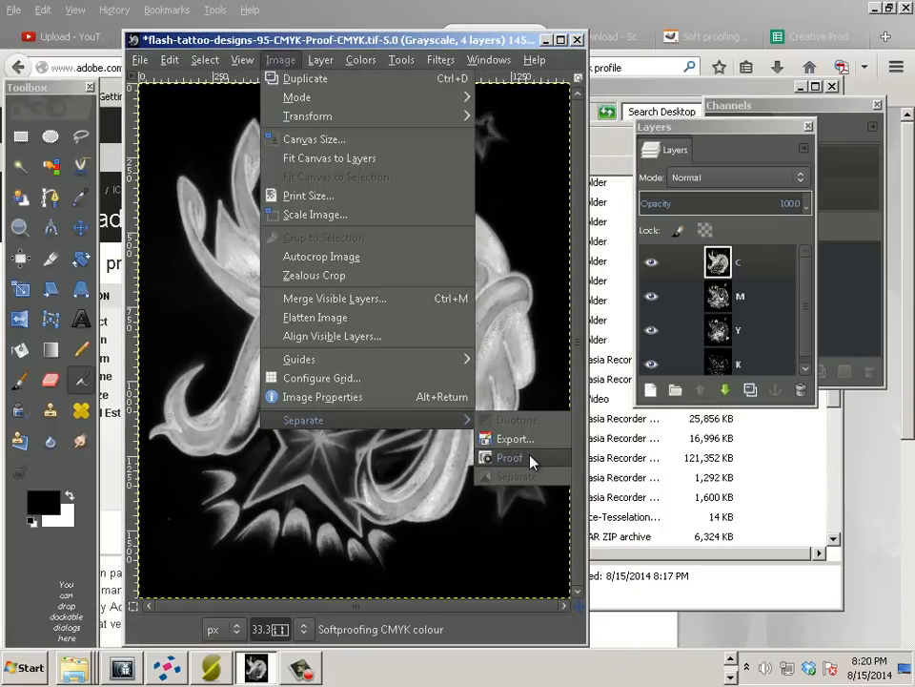
pyautogui.click(510, 458)
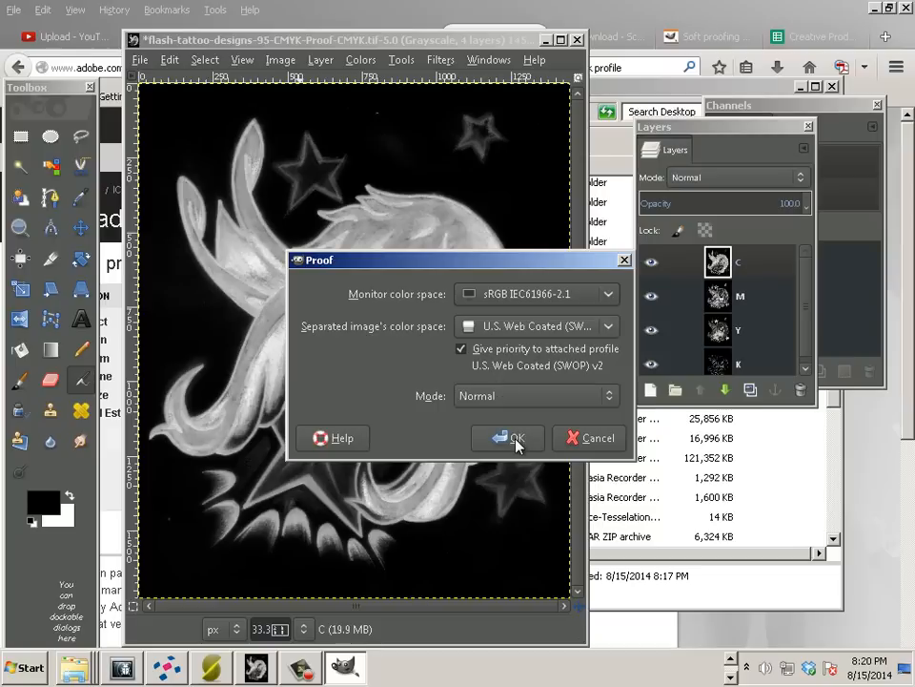
pyautogui.moveTo(530, 301)
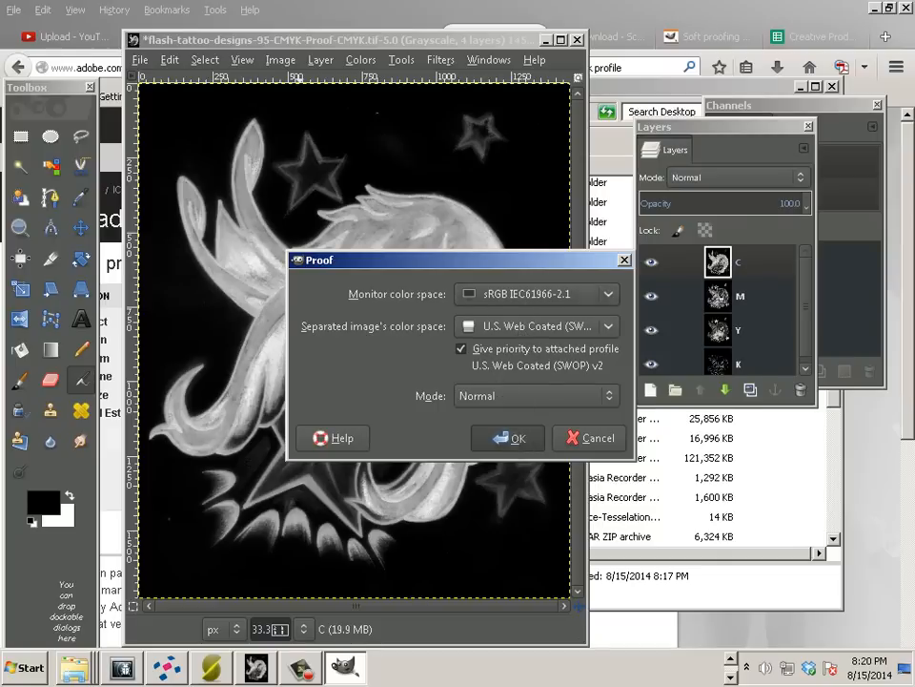
pyautogui.click(512, 438)
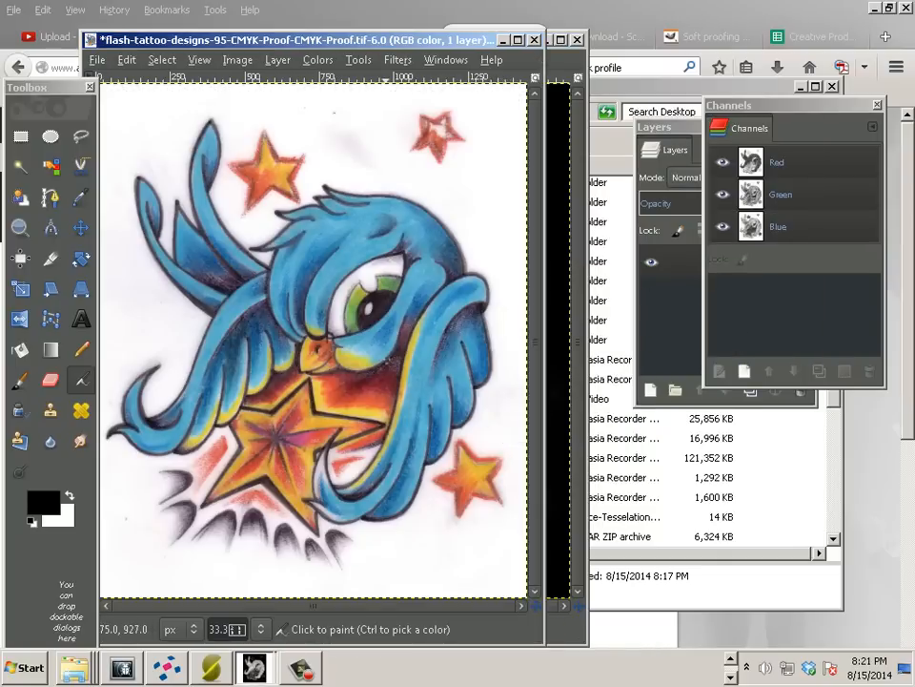